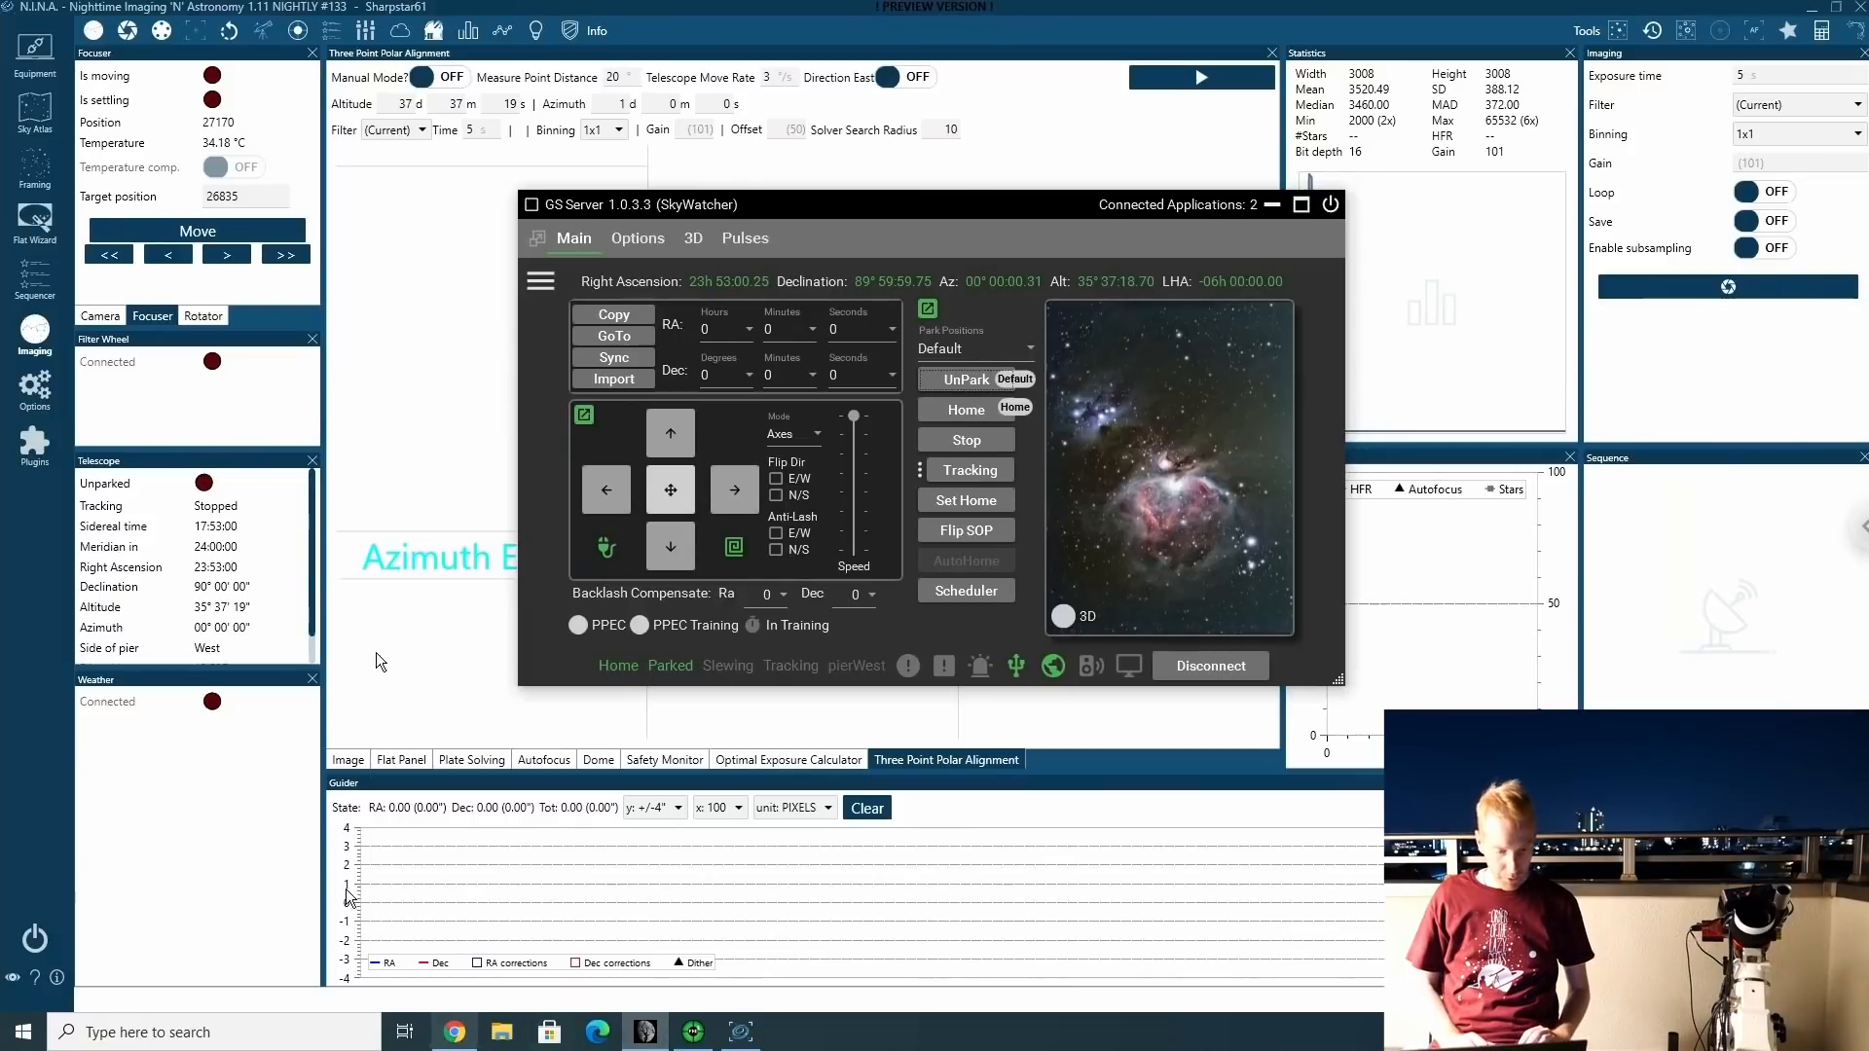
Show the Three Point Polar Alignment plugin details in Available, then view it under Installed (v1.3.6.0).
{"action": "left_click", "coordinate": [34, 443]}
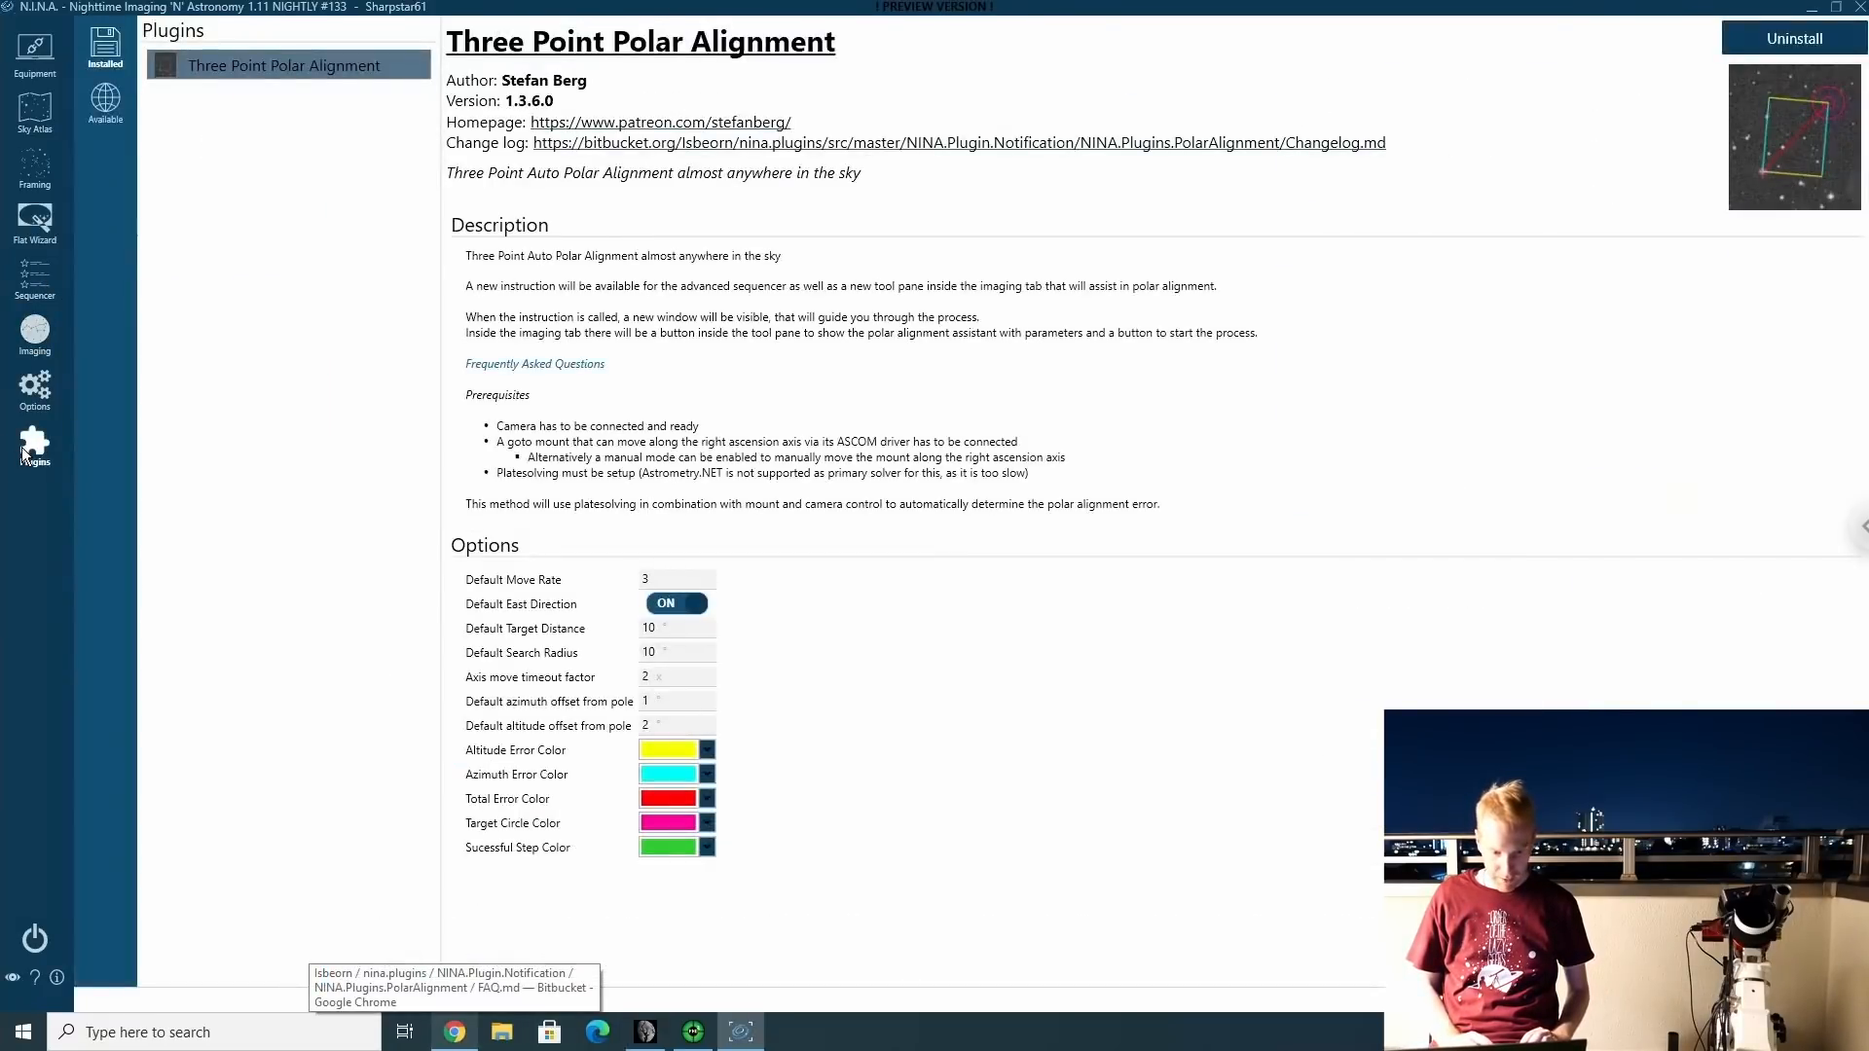
{"action": "left_click", "coordinate": [104, 100]}
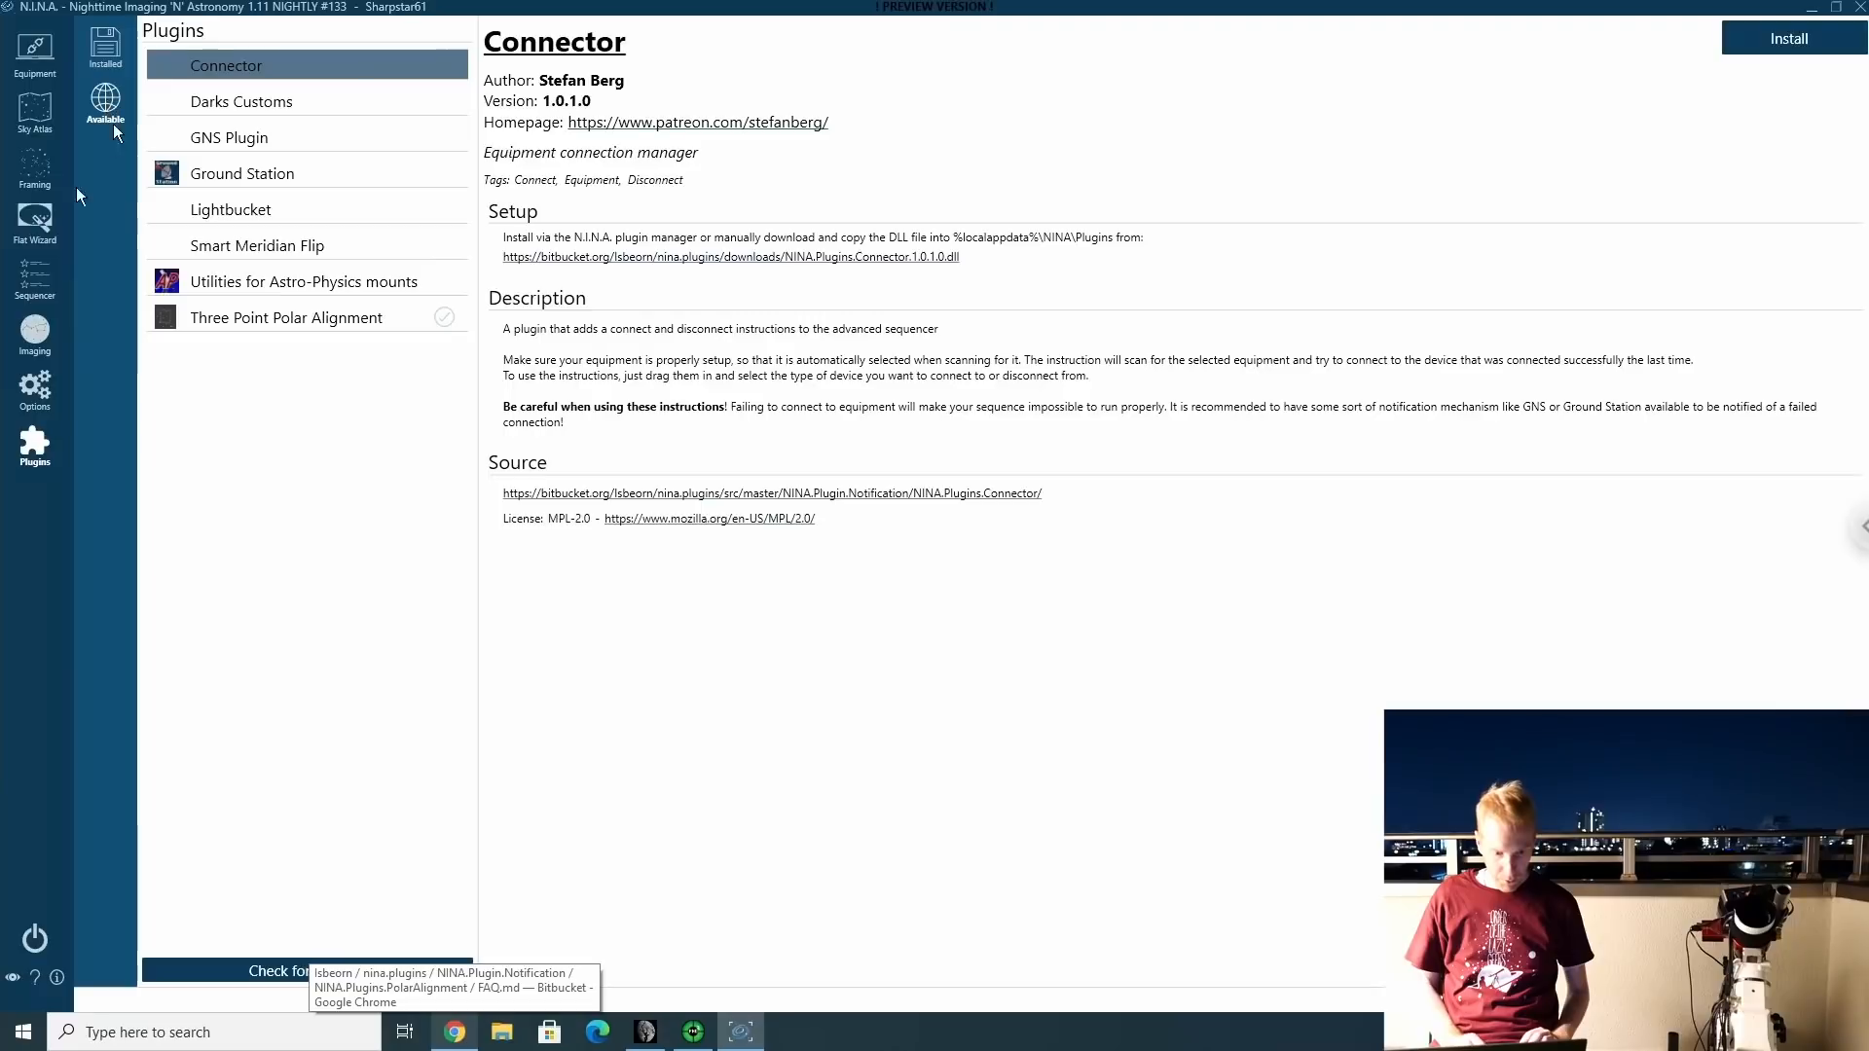
{"action": "left_click", "coordinate": [286, 317]}
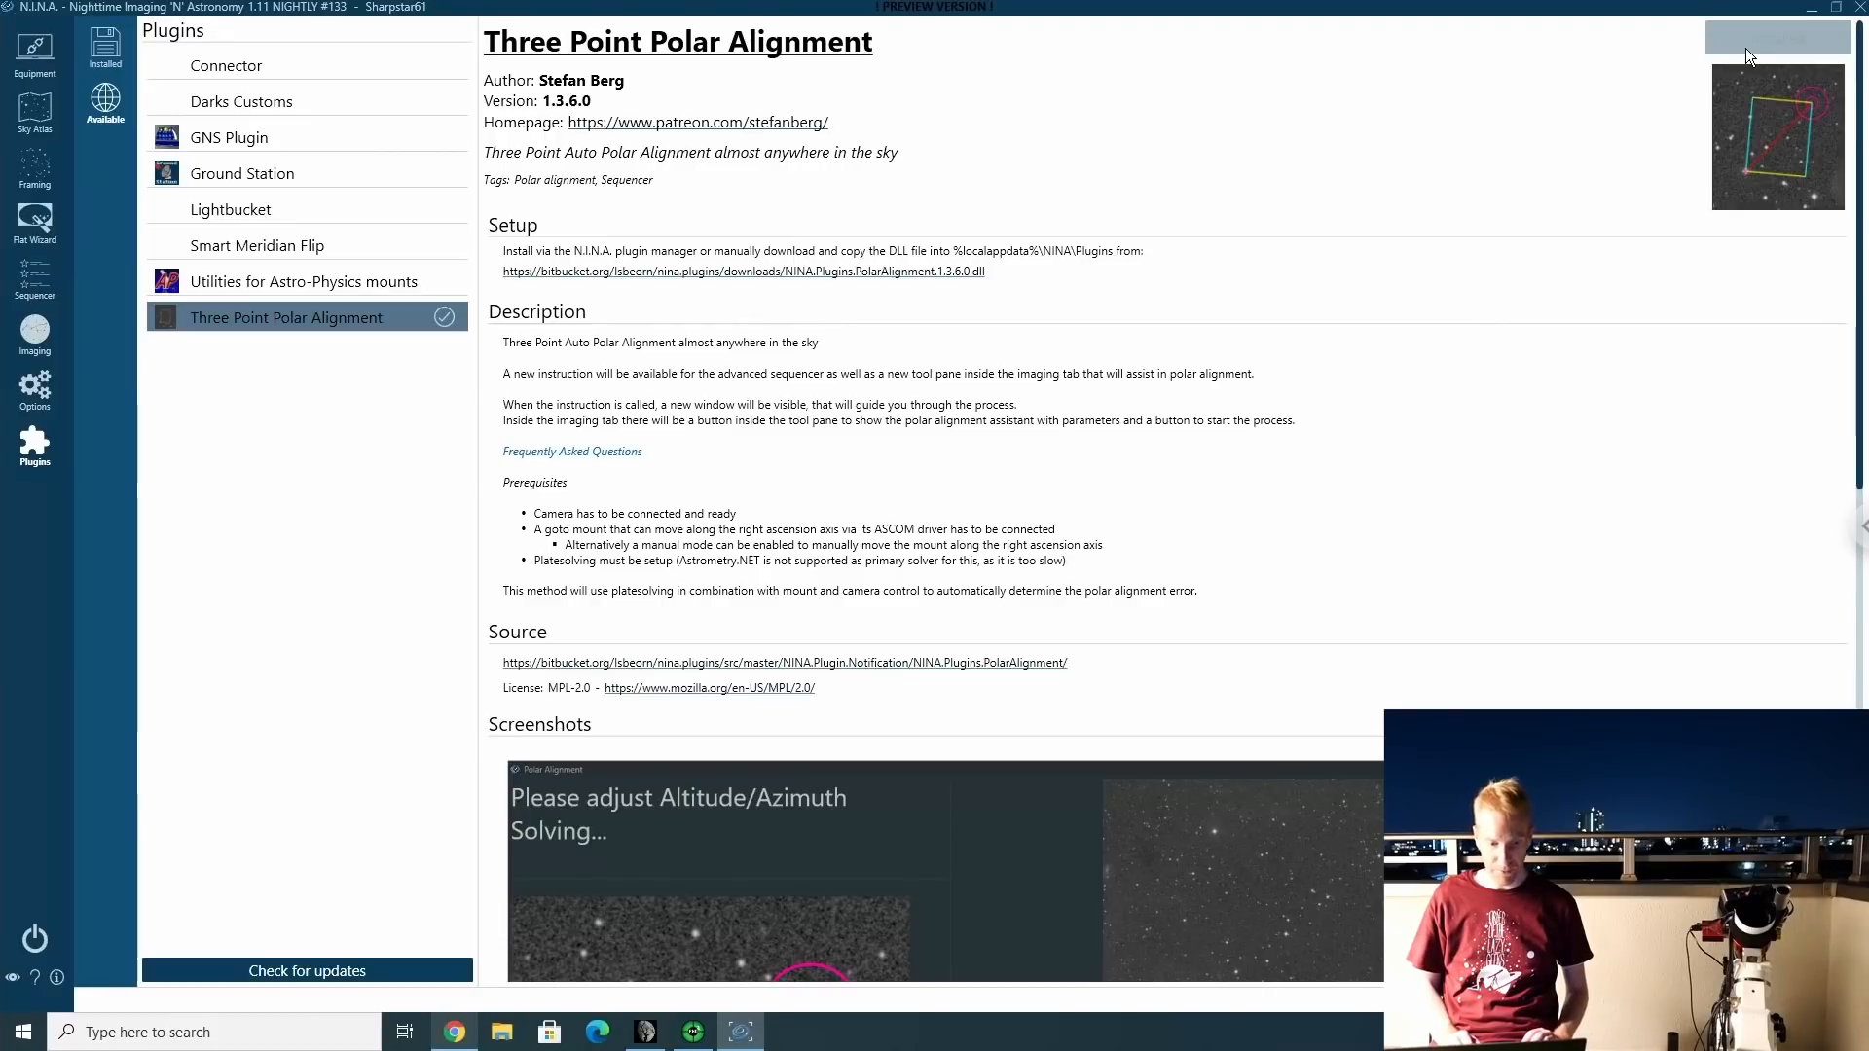
{"action": "mouse_move", "coordinate": [709, 176]}
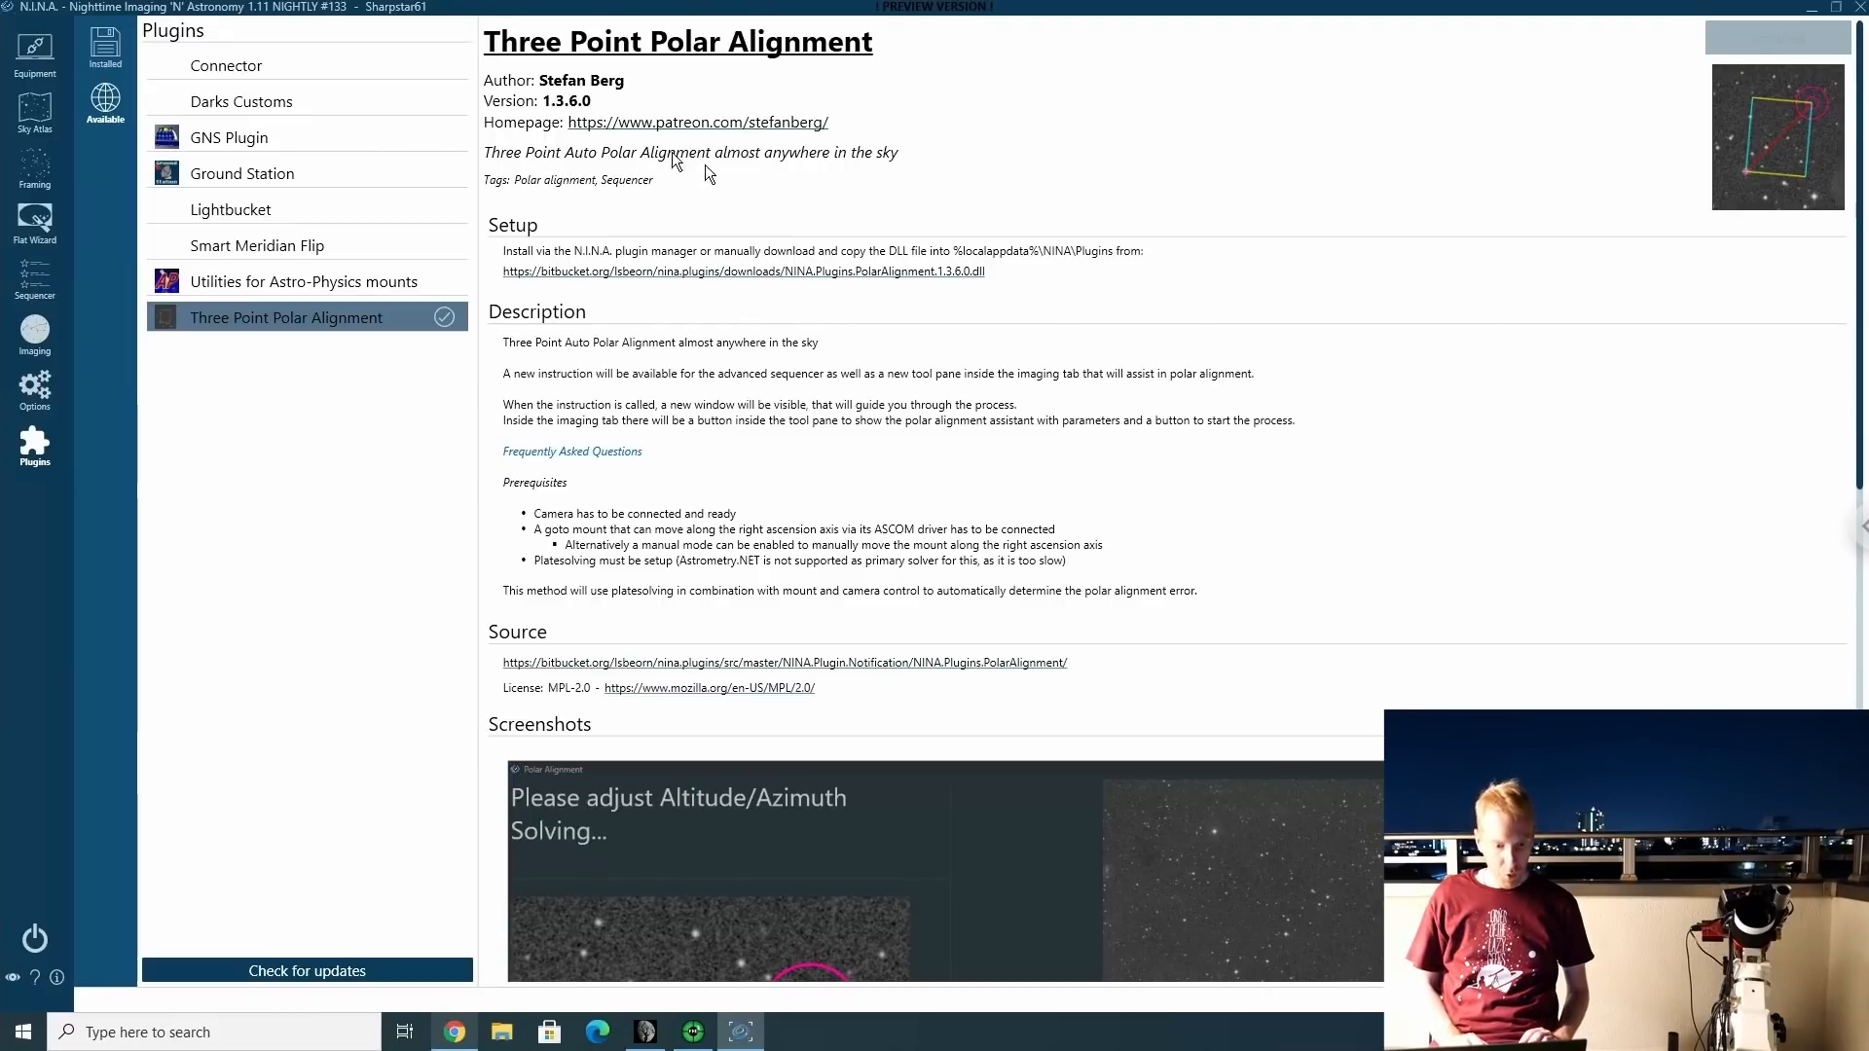
{"action": "left_click", "coordinate": [103, 48]}
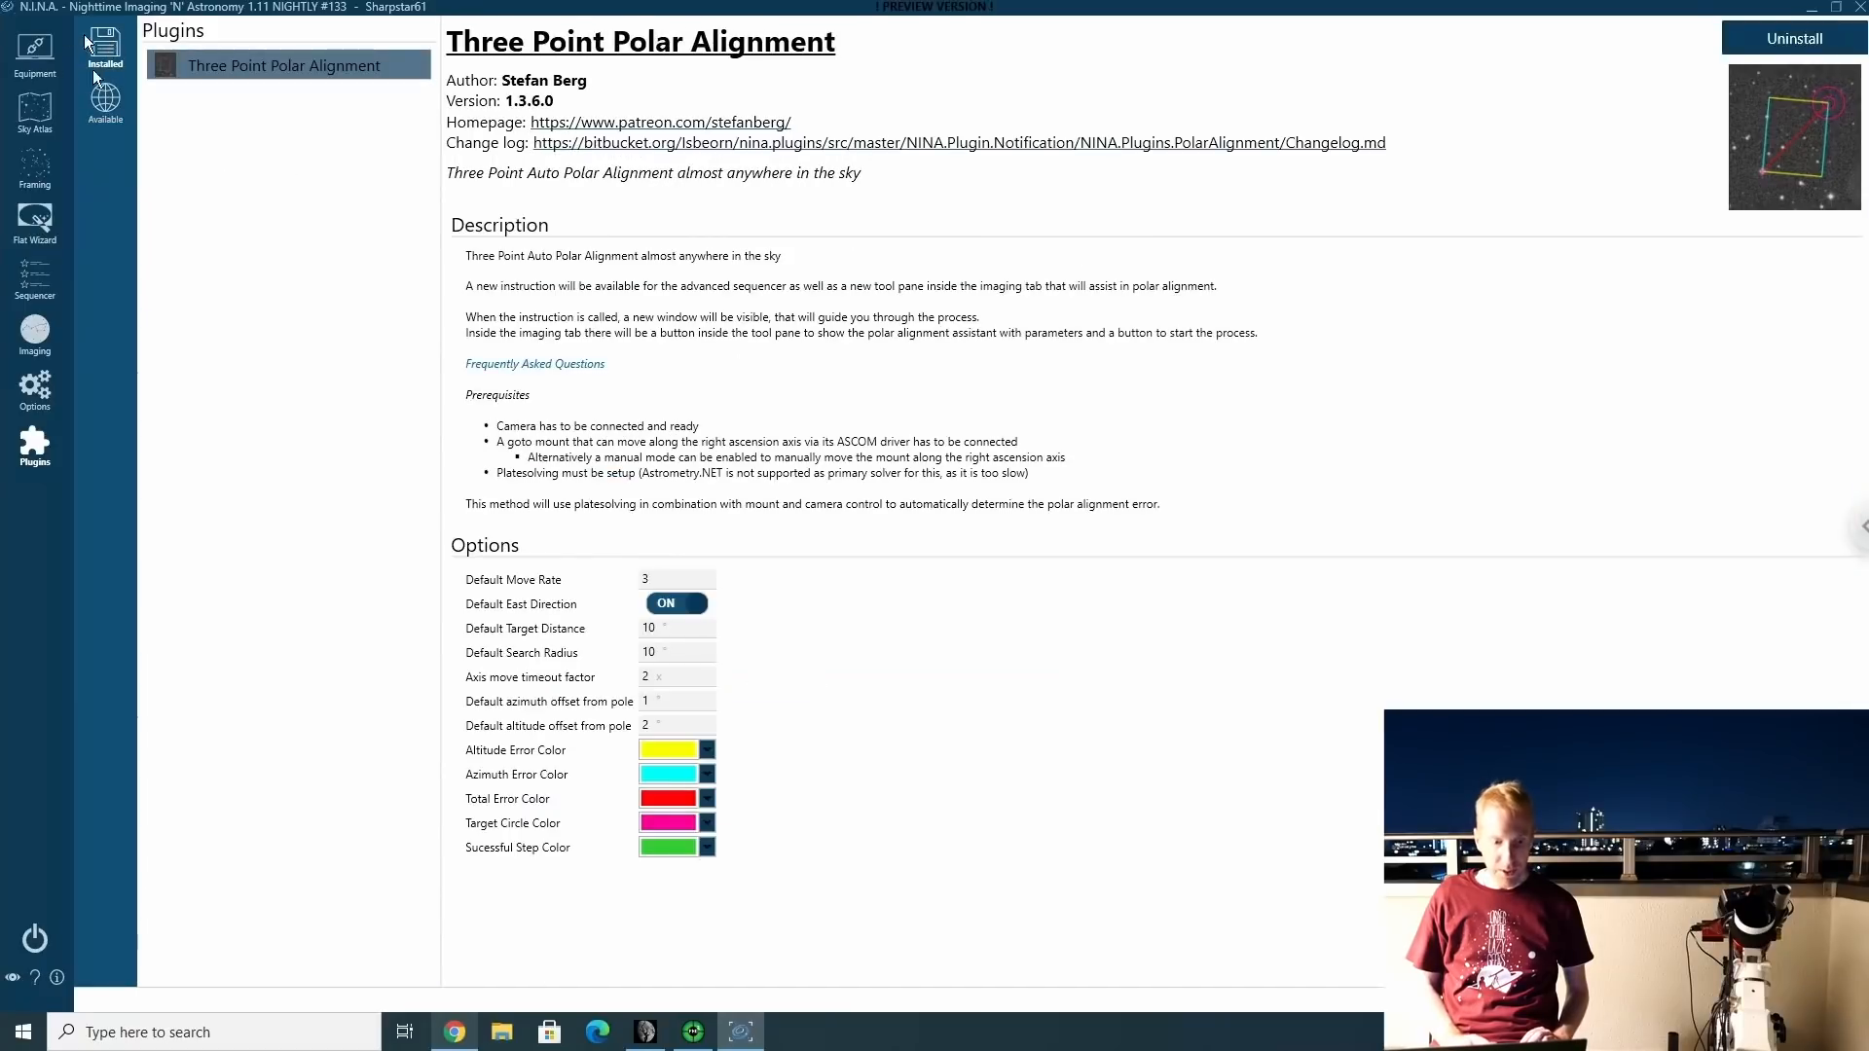
{"action": "mouse_move", "coordinate": [37, 267]}
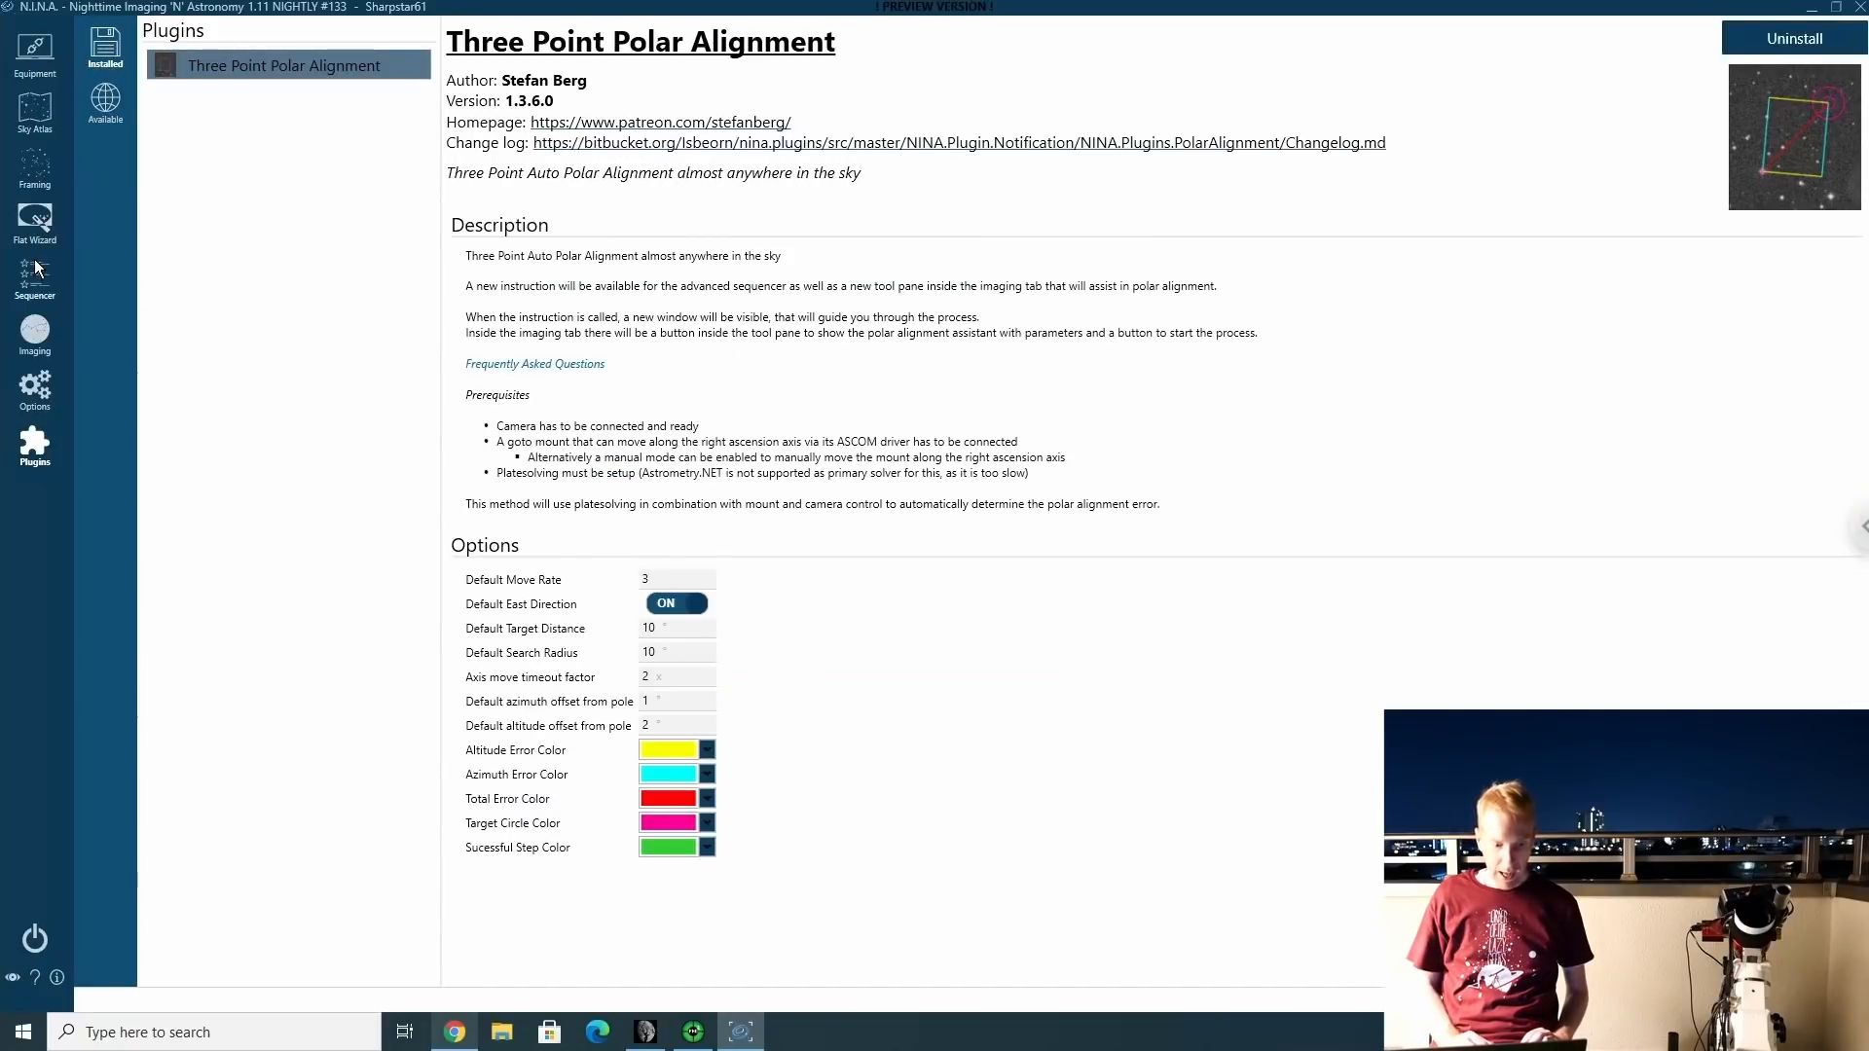
Return to the imaging workspace with the Three Point Polar Alignment pane visible.
{"action": "left_click", "coordinate": [34, 331]}
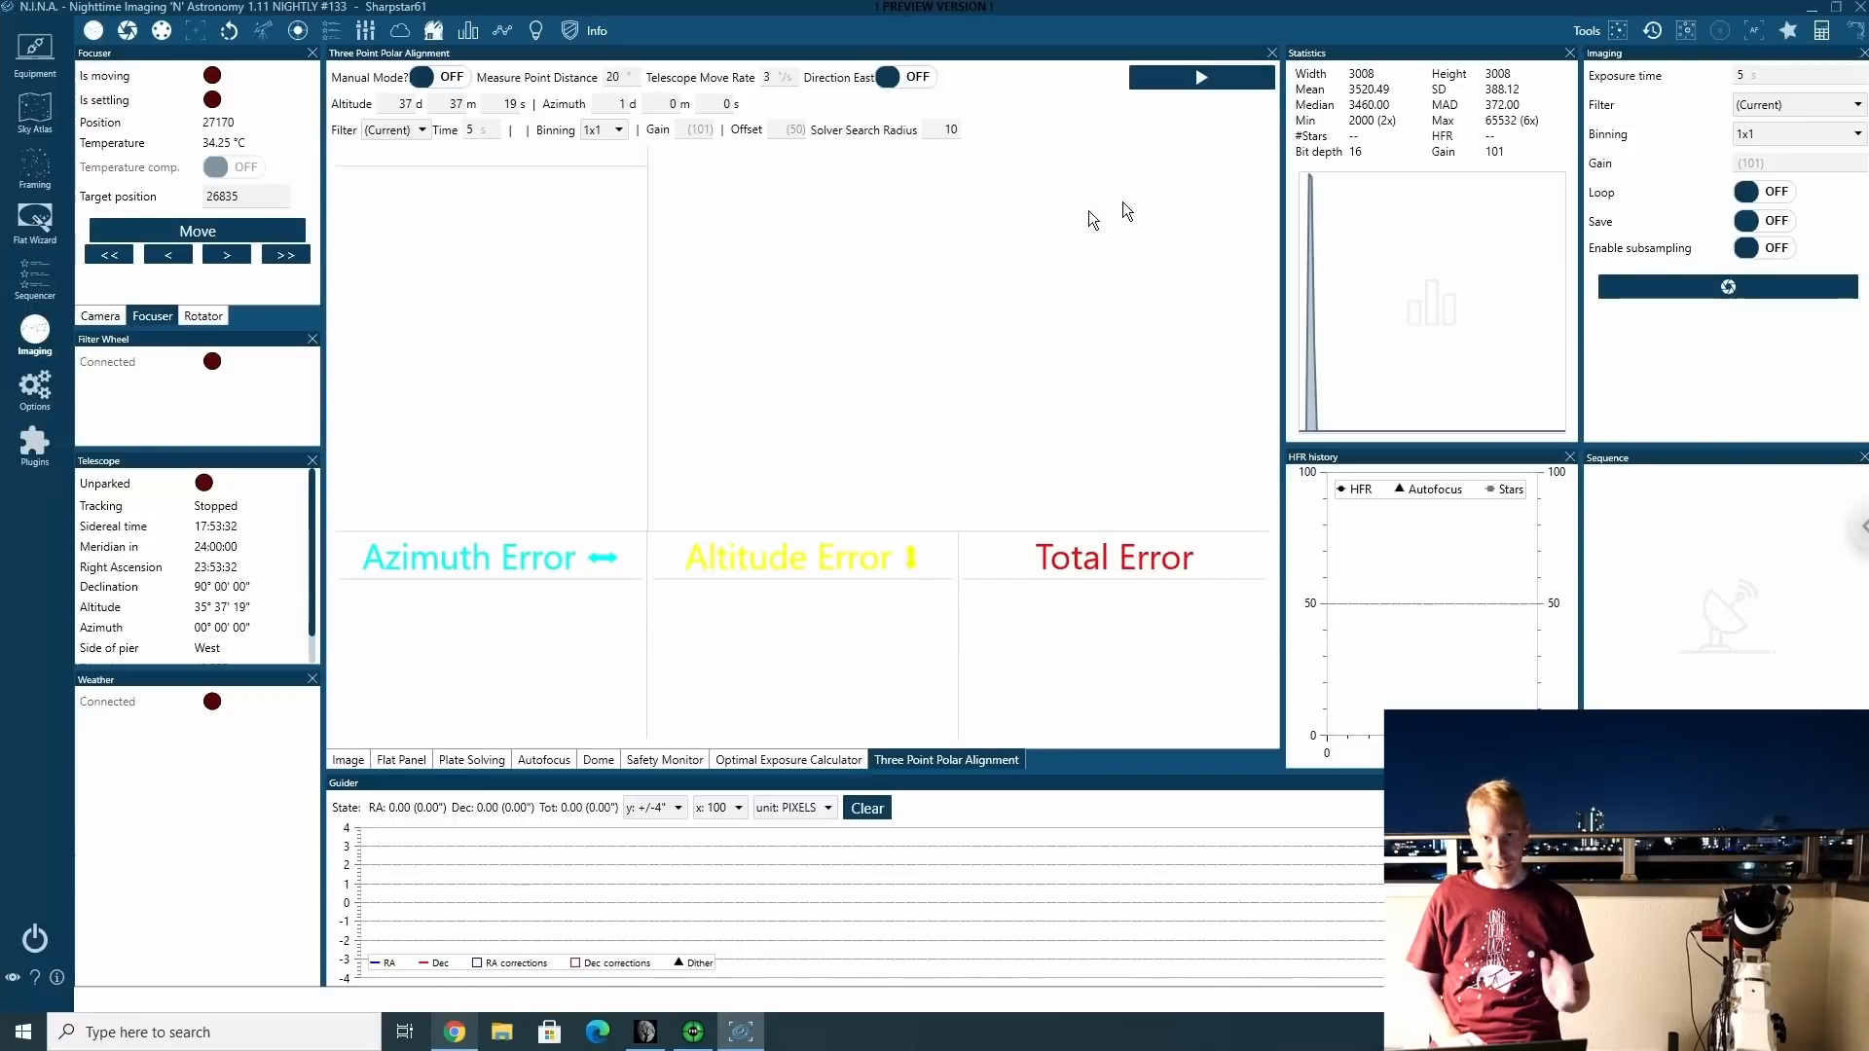
{"action": "mouse_move", "coordinate": [962, 308]}
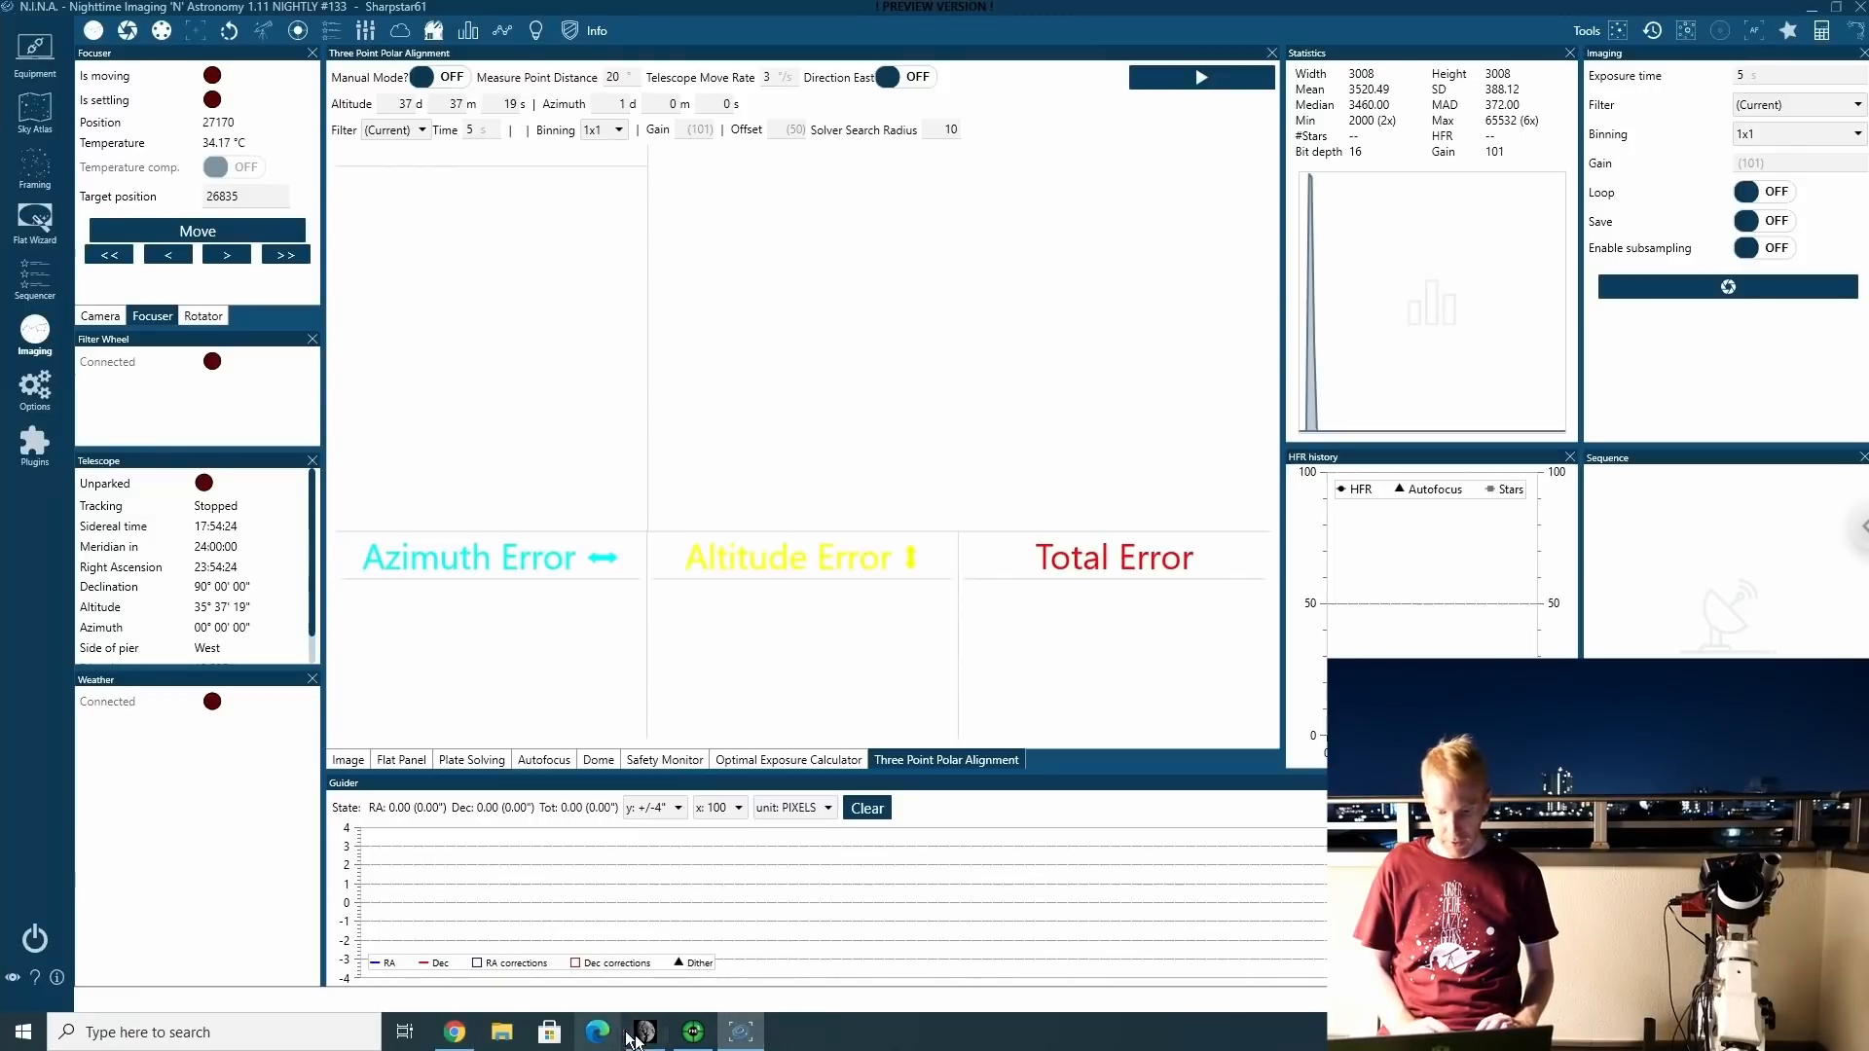
Switch to GS Server to unpark the mount and start sidereal tracking.
{"action": "left_click", "coordinate": [643, 1031]}
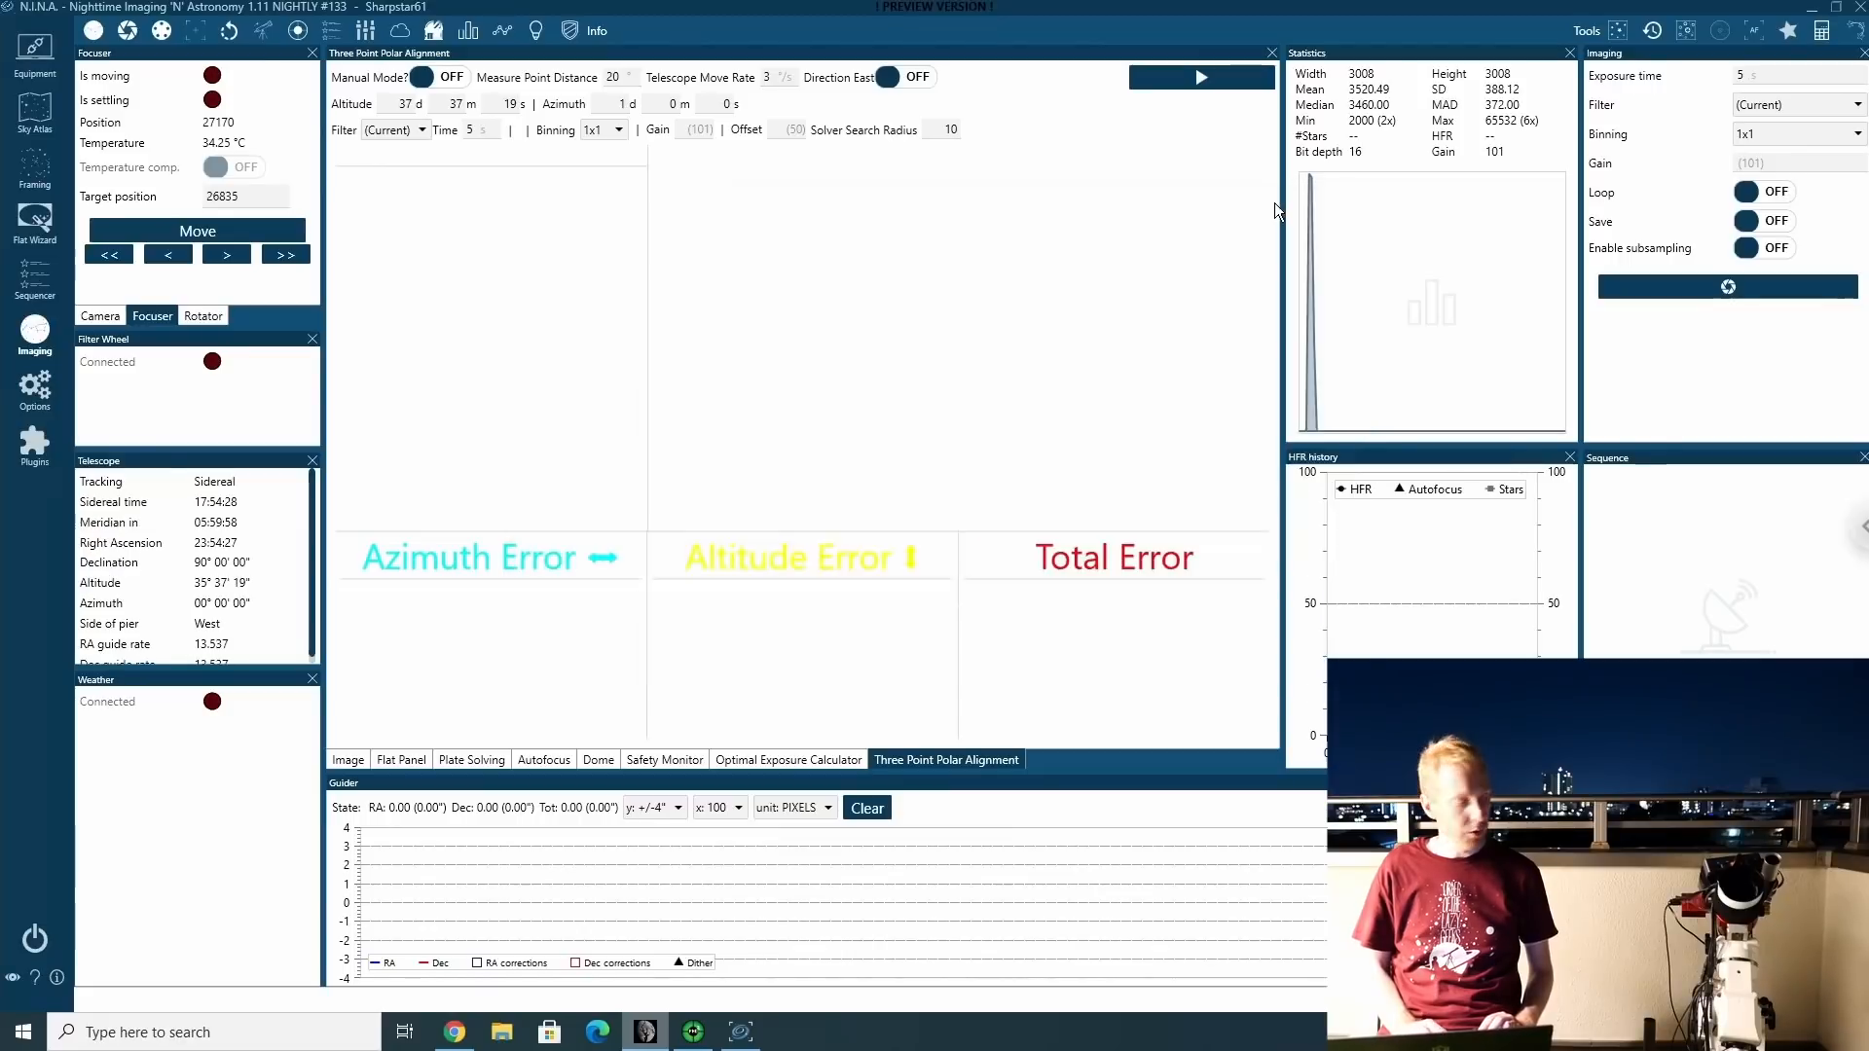
{"action": "mouse_move", "coordinate": [942, 292]}
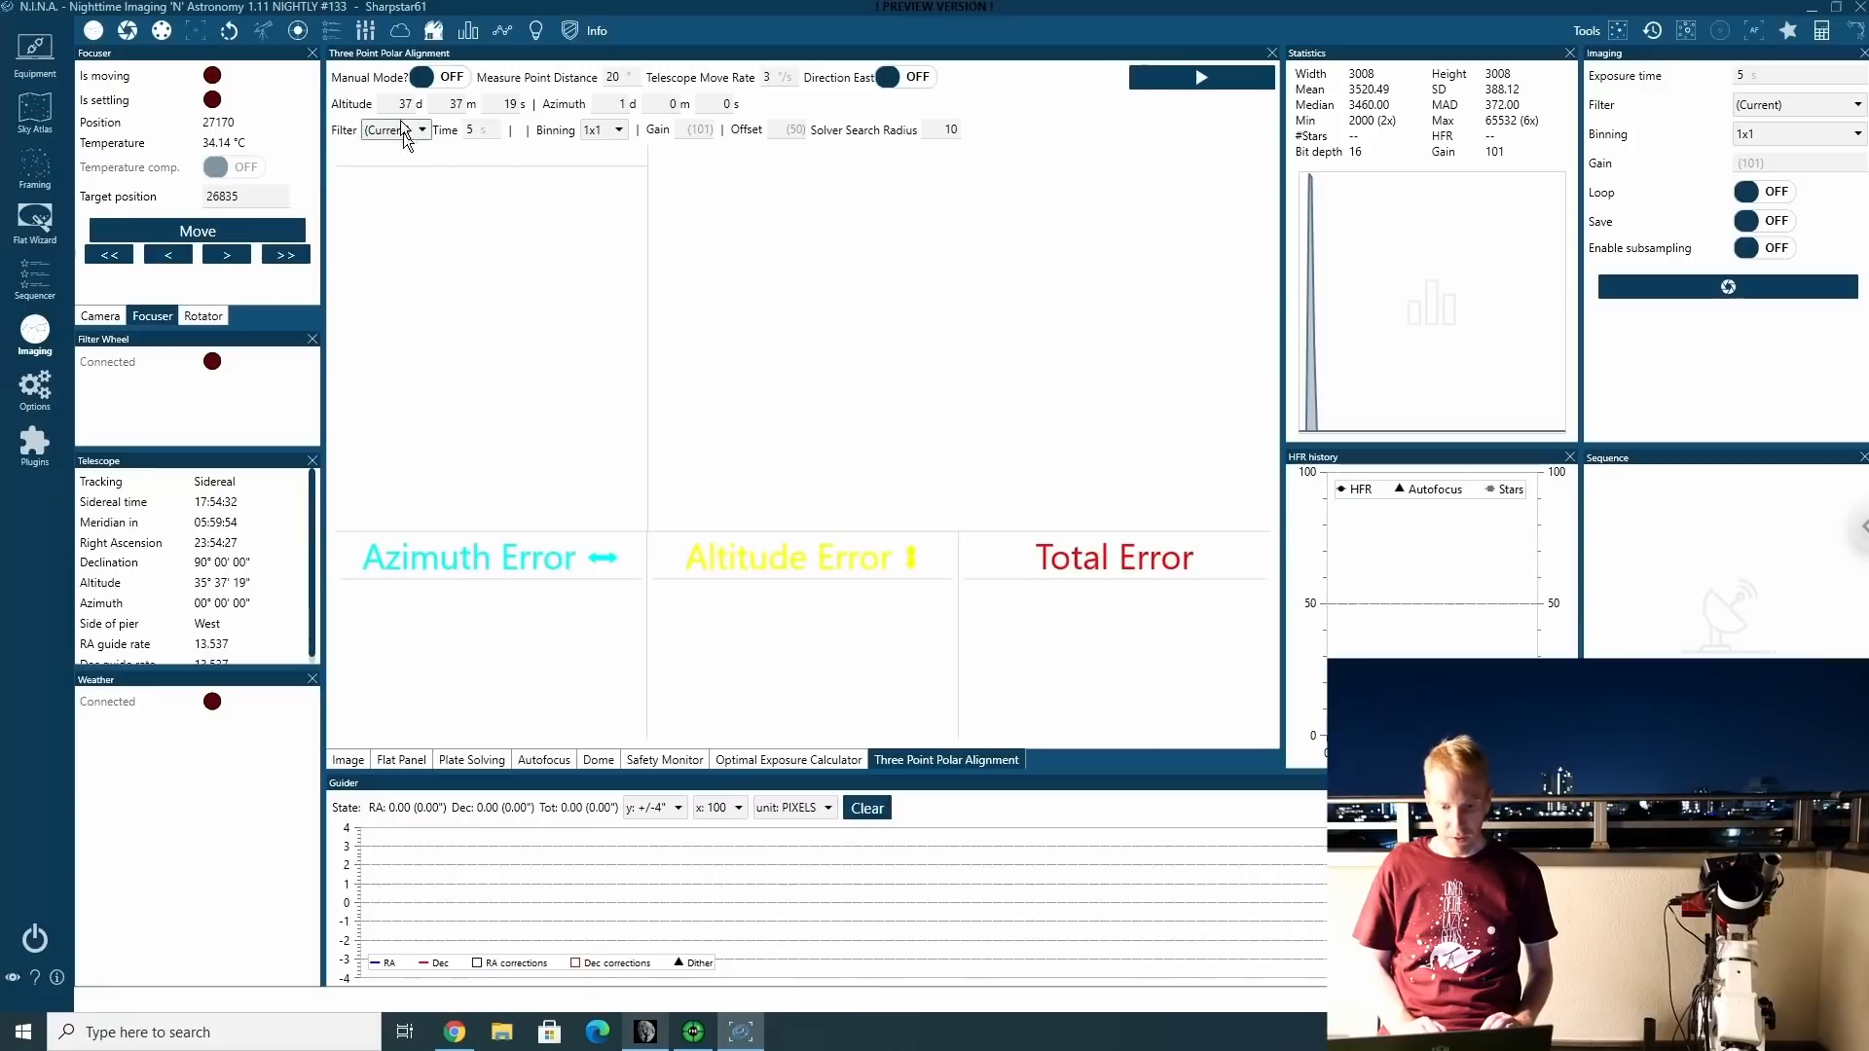
{"action": "mouse_move", "coordinate": [675, 202]}
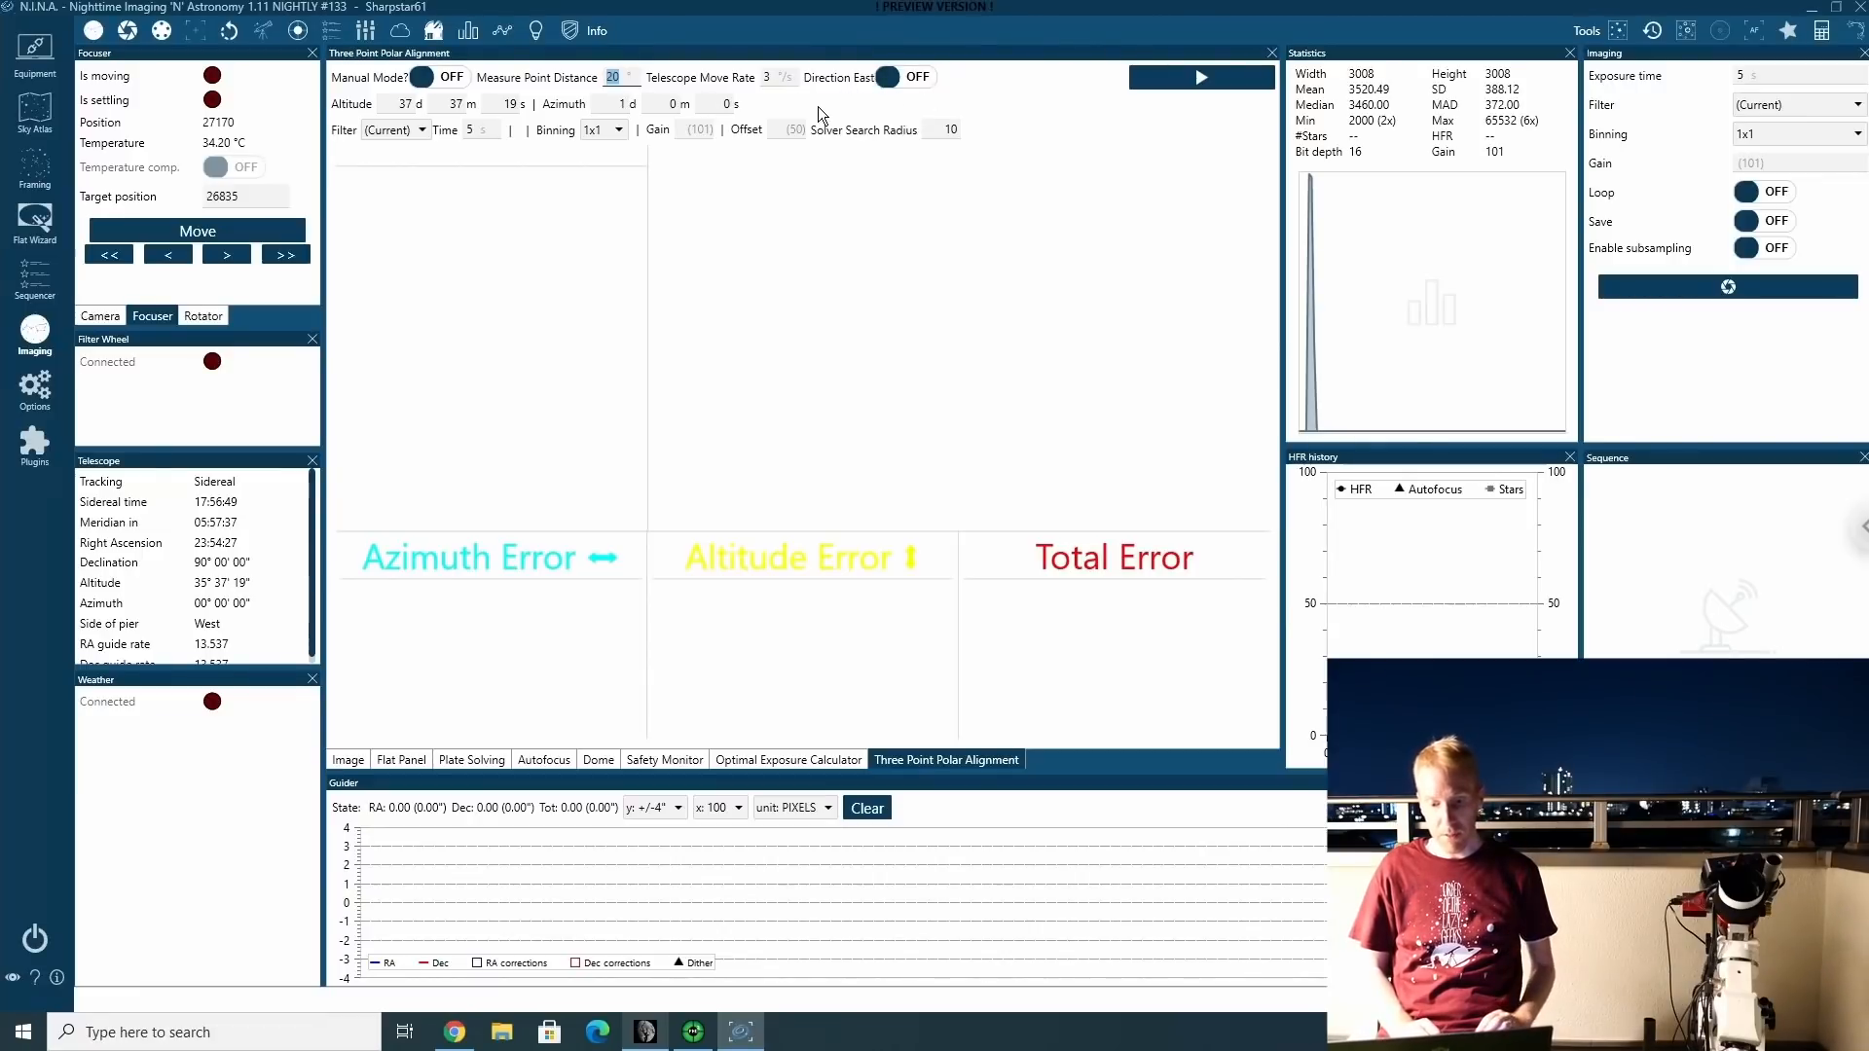
{"action": "mouse_move", "coordinate": [865, 102]}
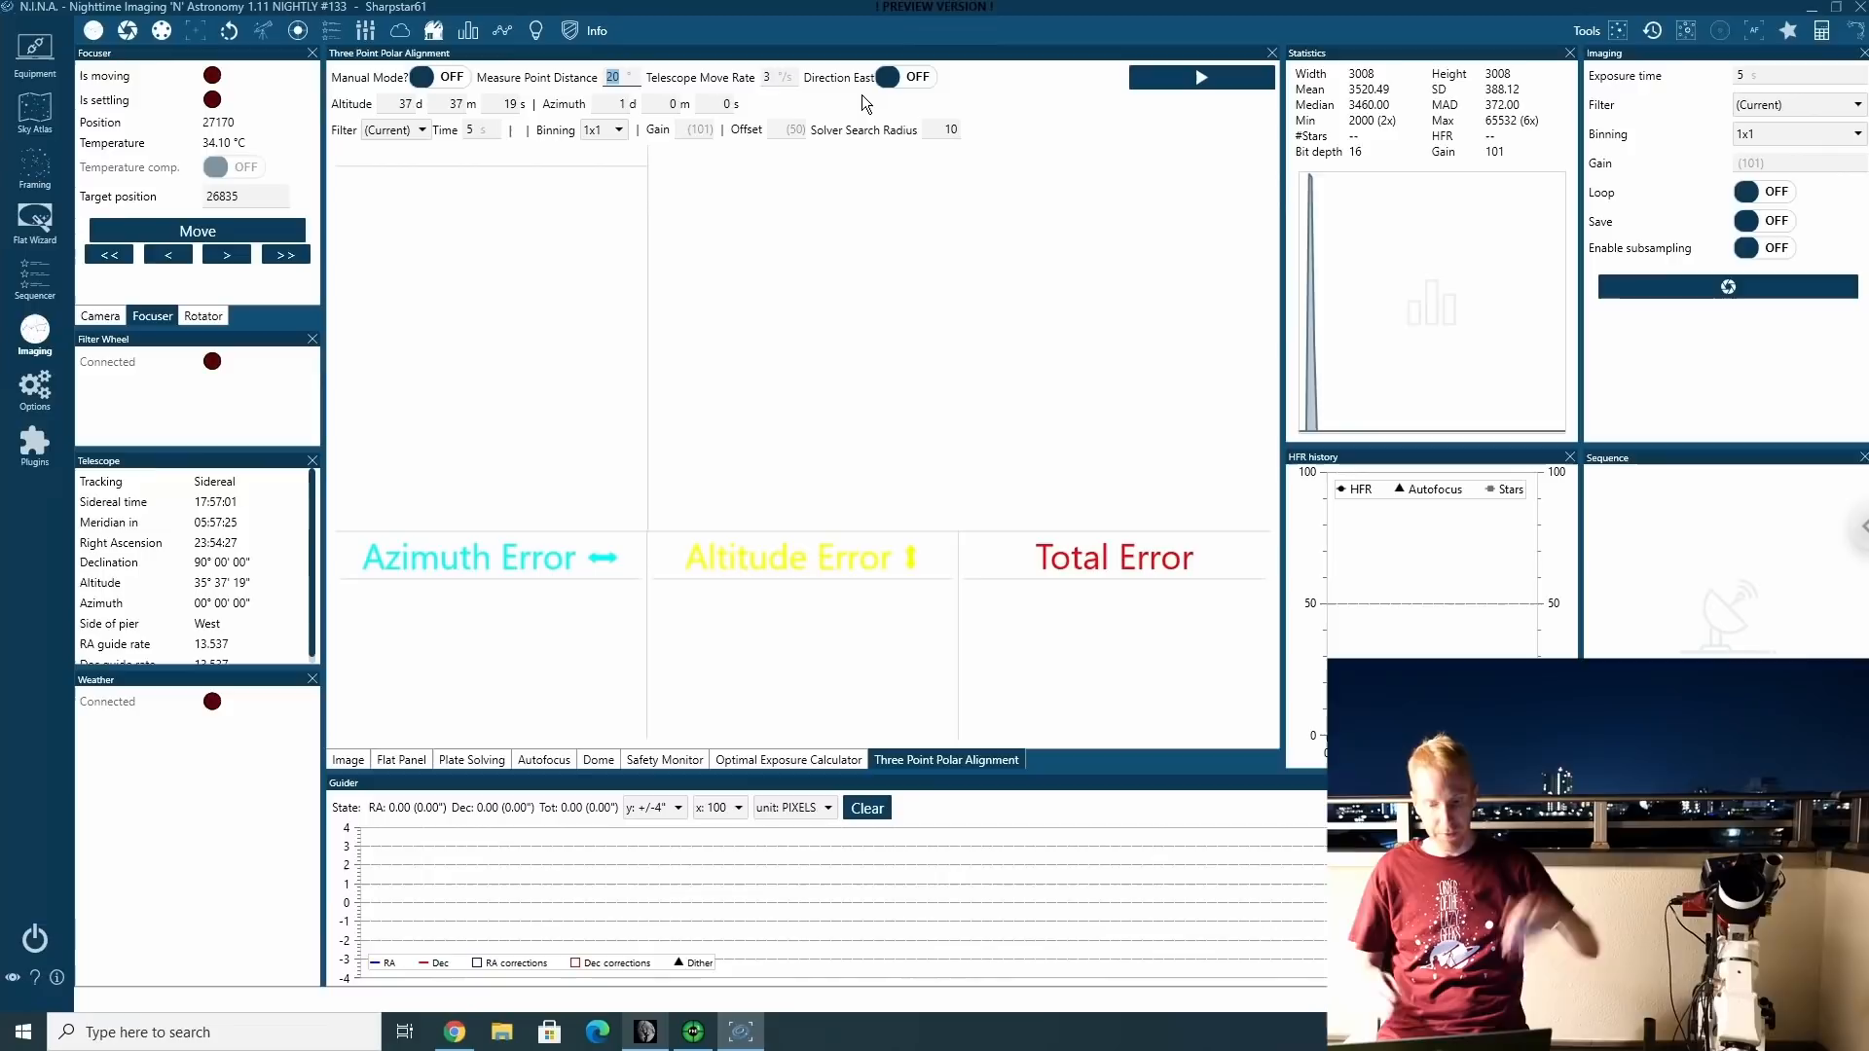
{"action": "mouse_move", "coordinate": [1221, 328]}
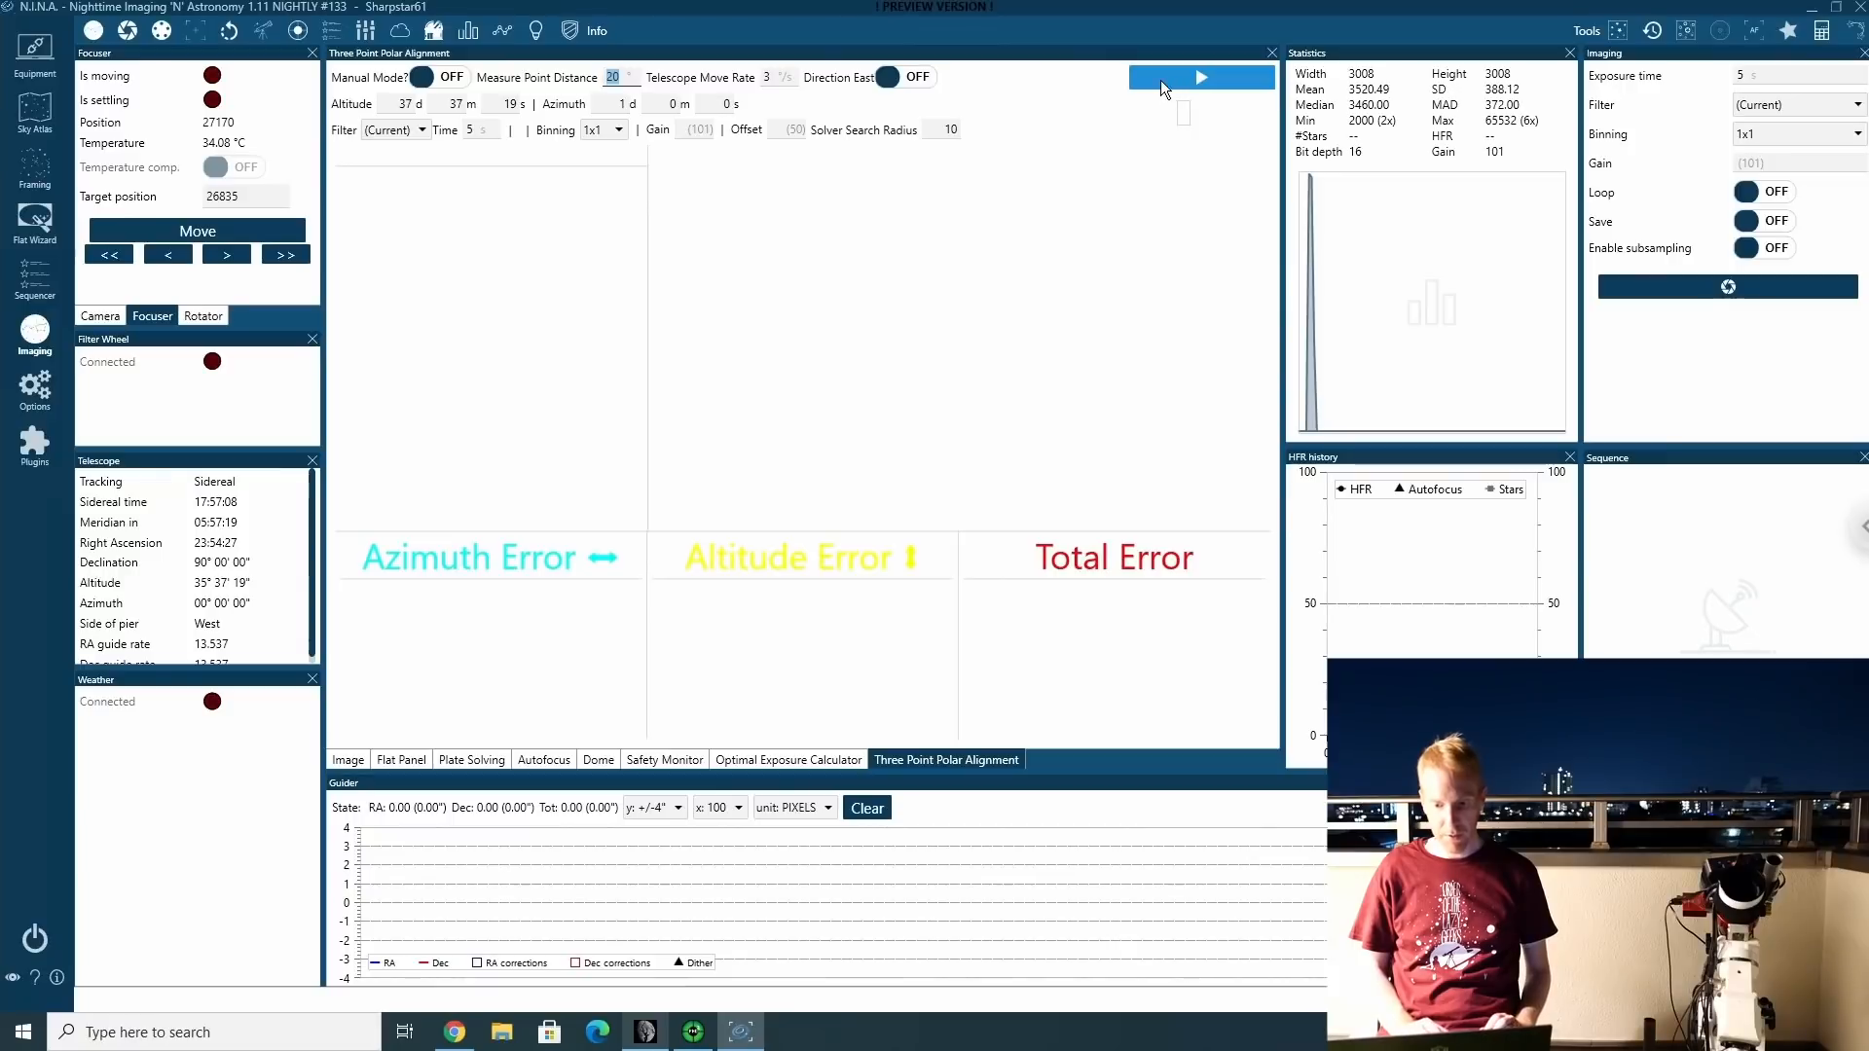
Start the three-point polar alignment run so the first measurement points are captured.
{"action": "left_click", "coordinate": [1202, 77]}
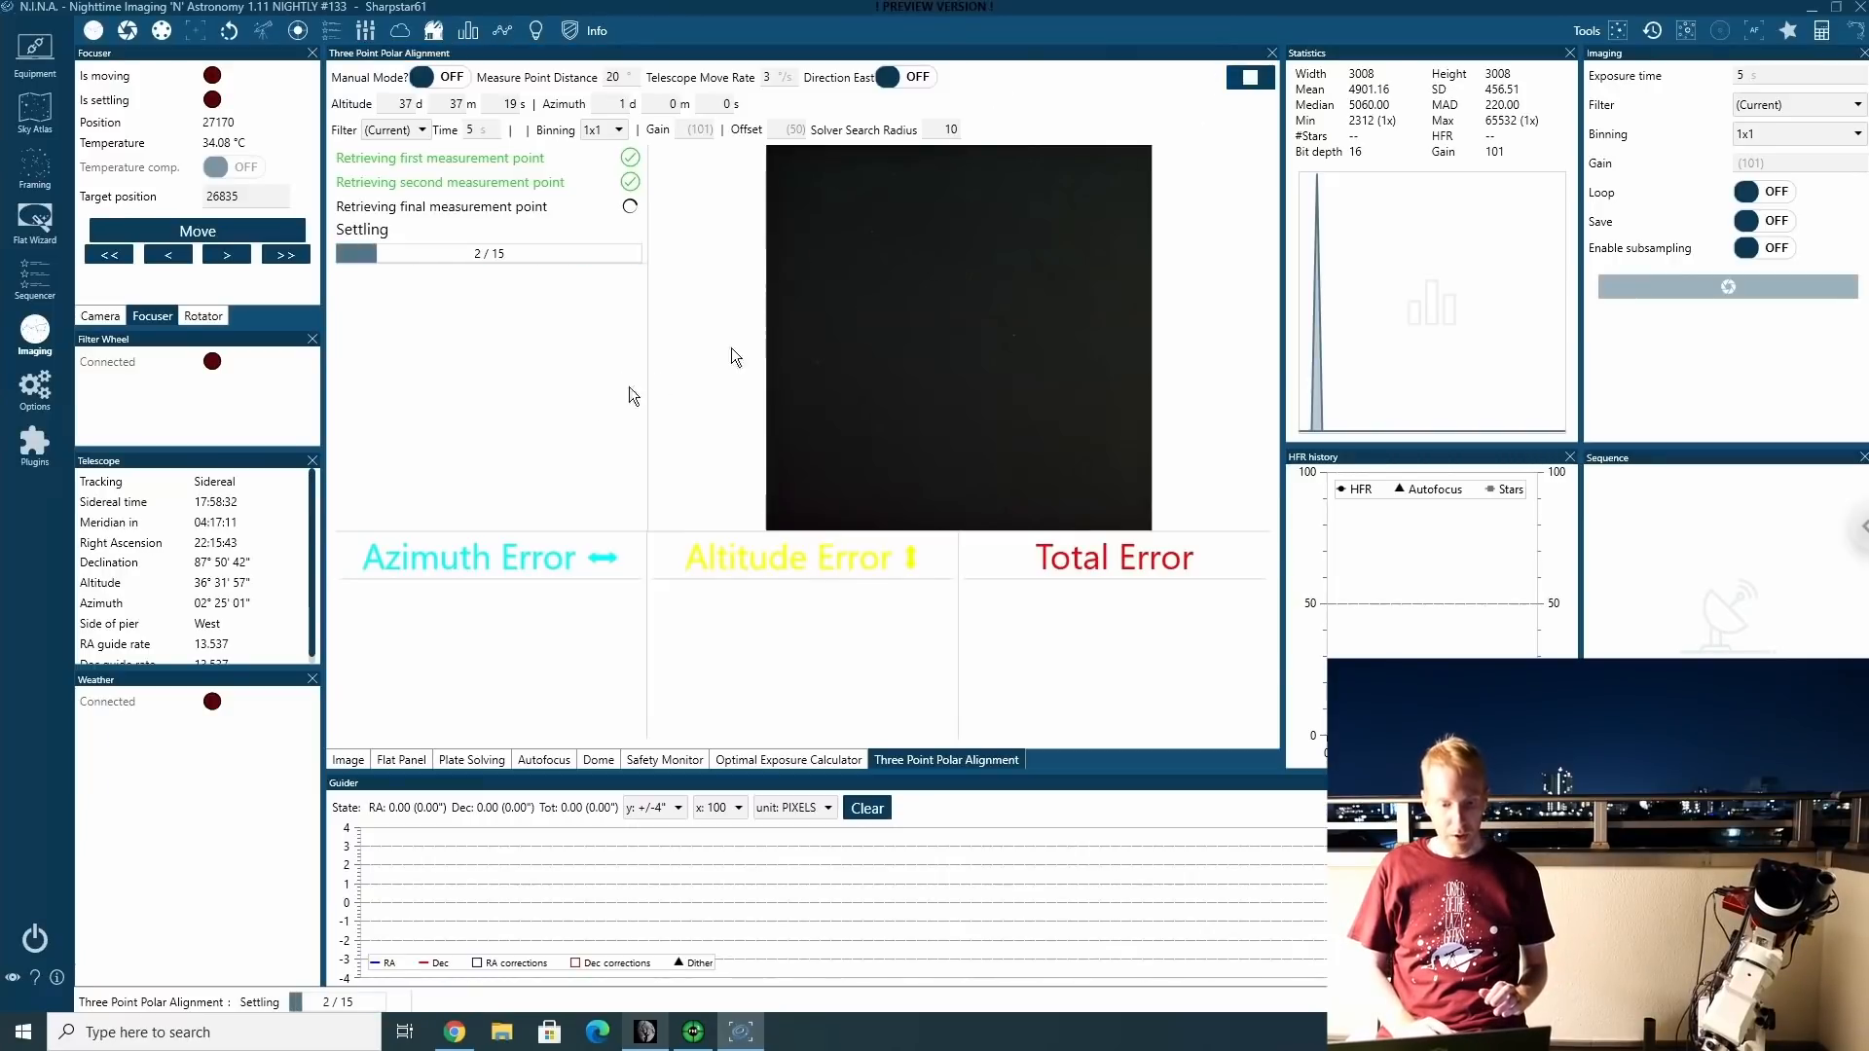
{"action": "mouse_move", "coordinate": [556, 414]}
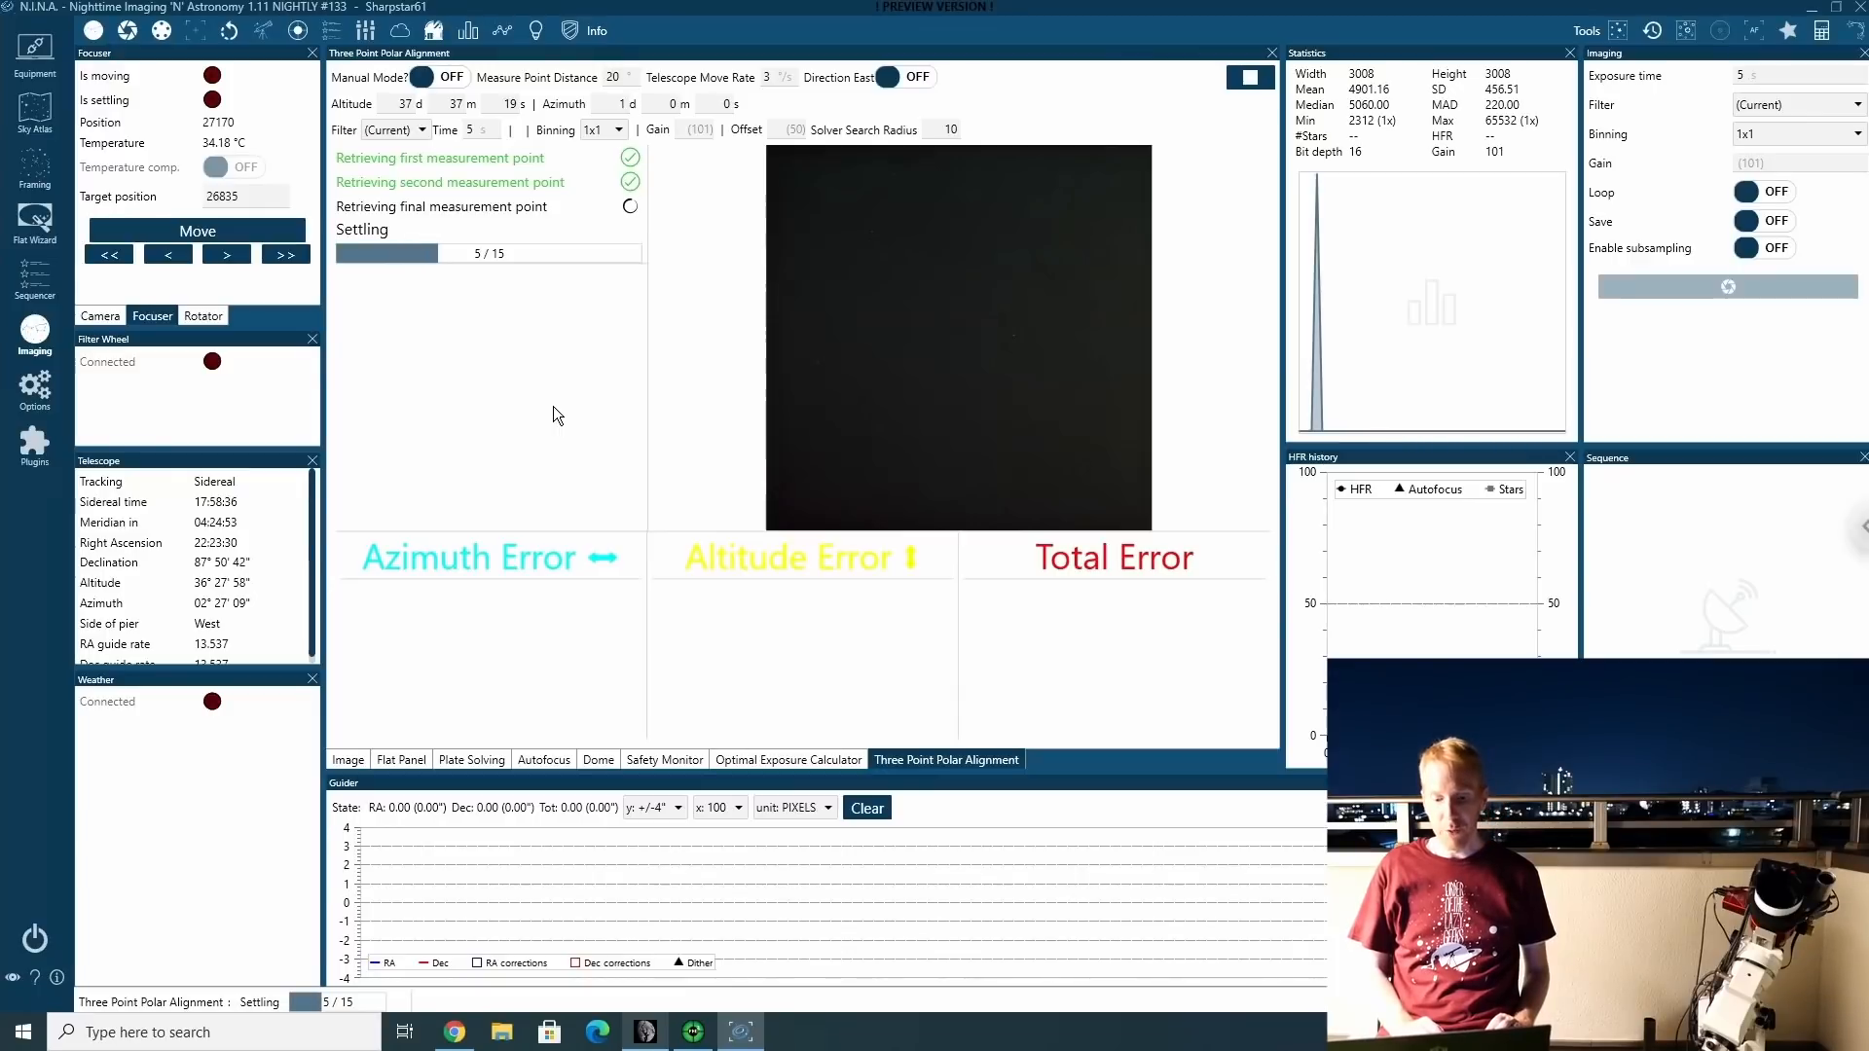
{"action": "mouse_move", "coordinate": [1212, 673]}
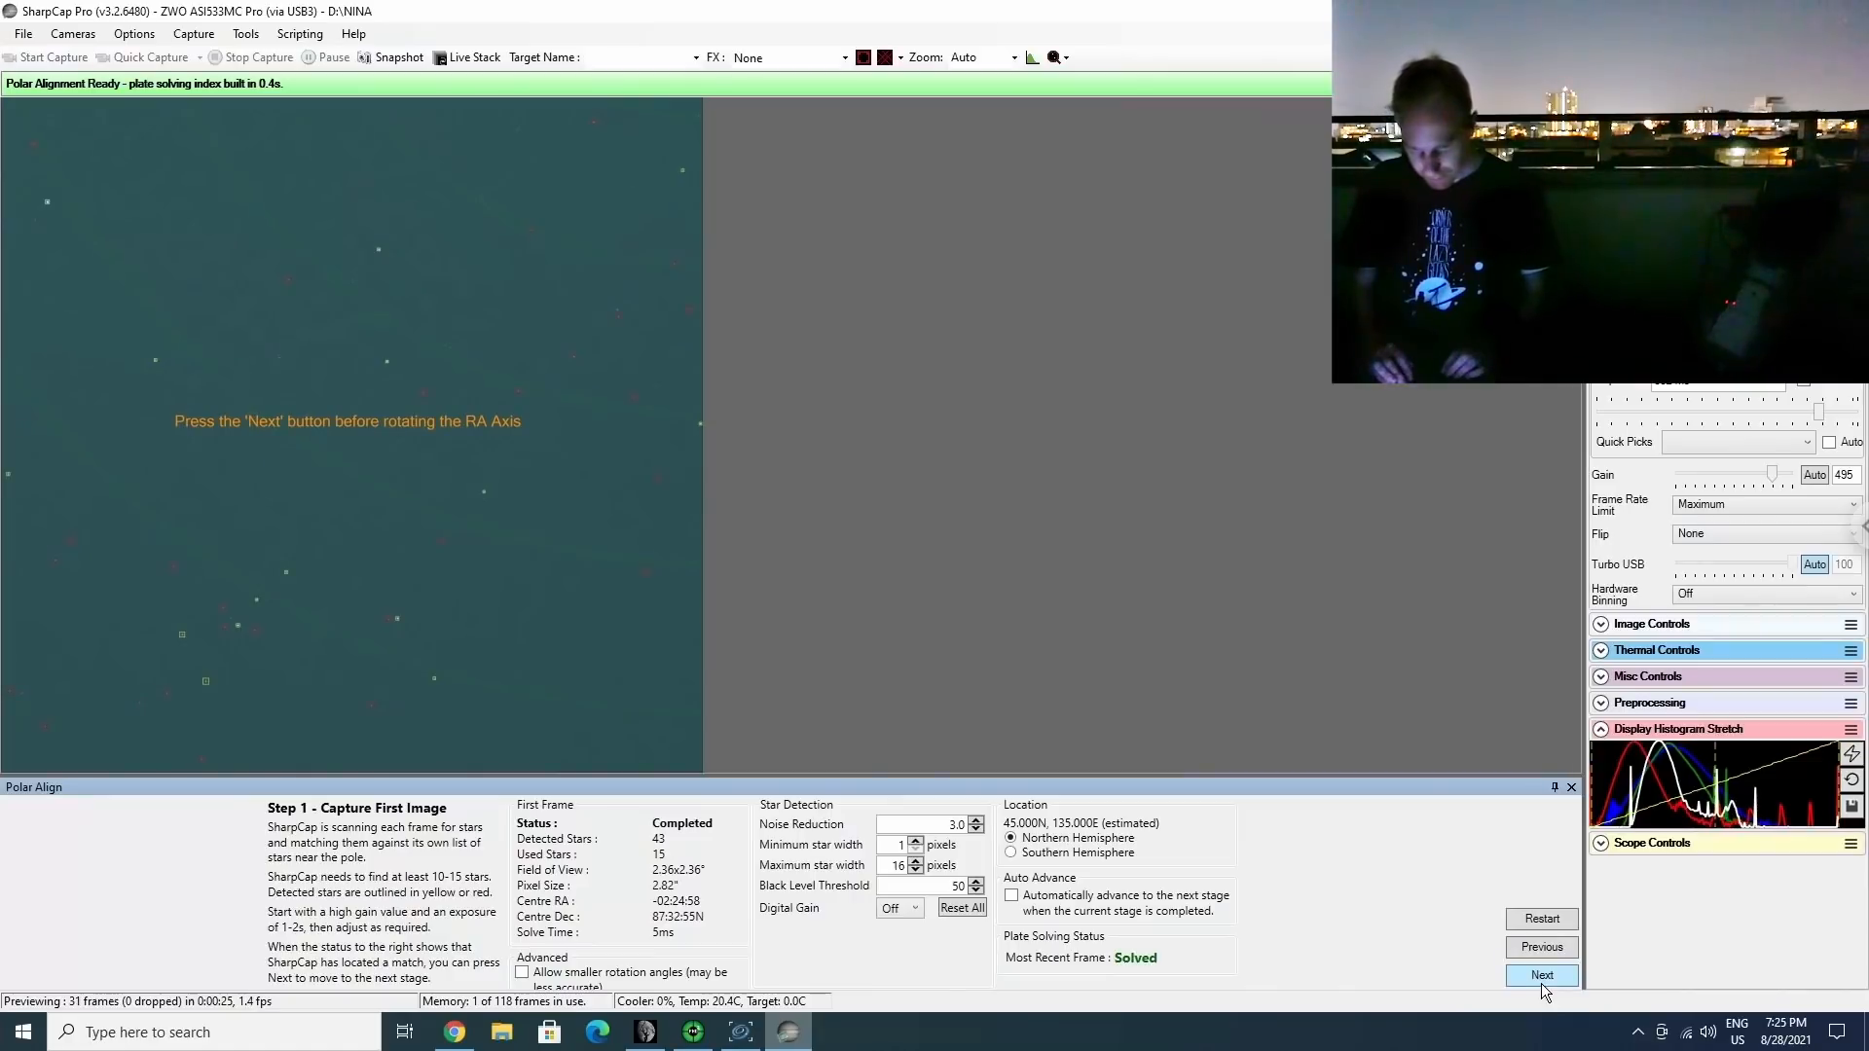
Advance SharpCap to Polar Align Step 2 and bring up GS Server for the RA rotation.
{"action": "left_click", "coordinate": [1542, 974]}
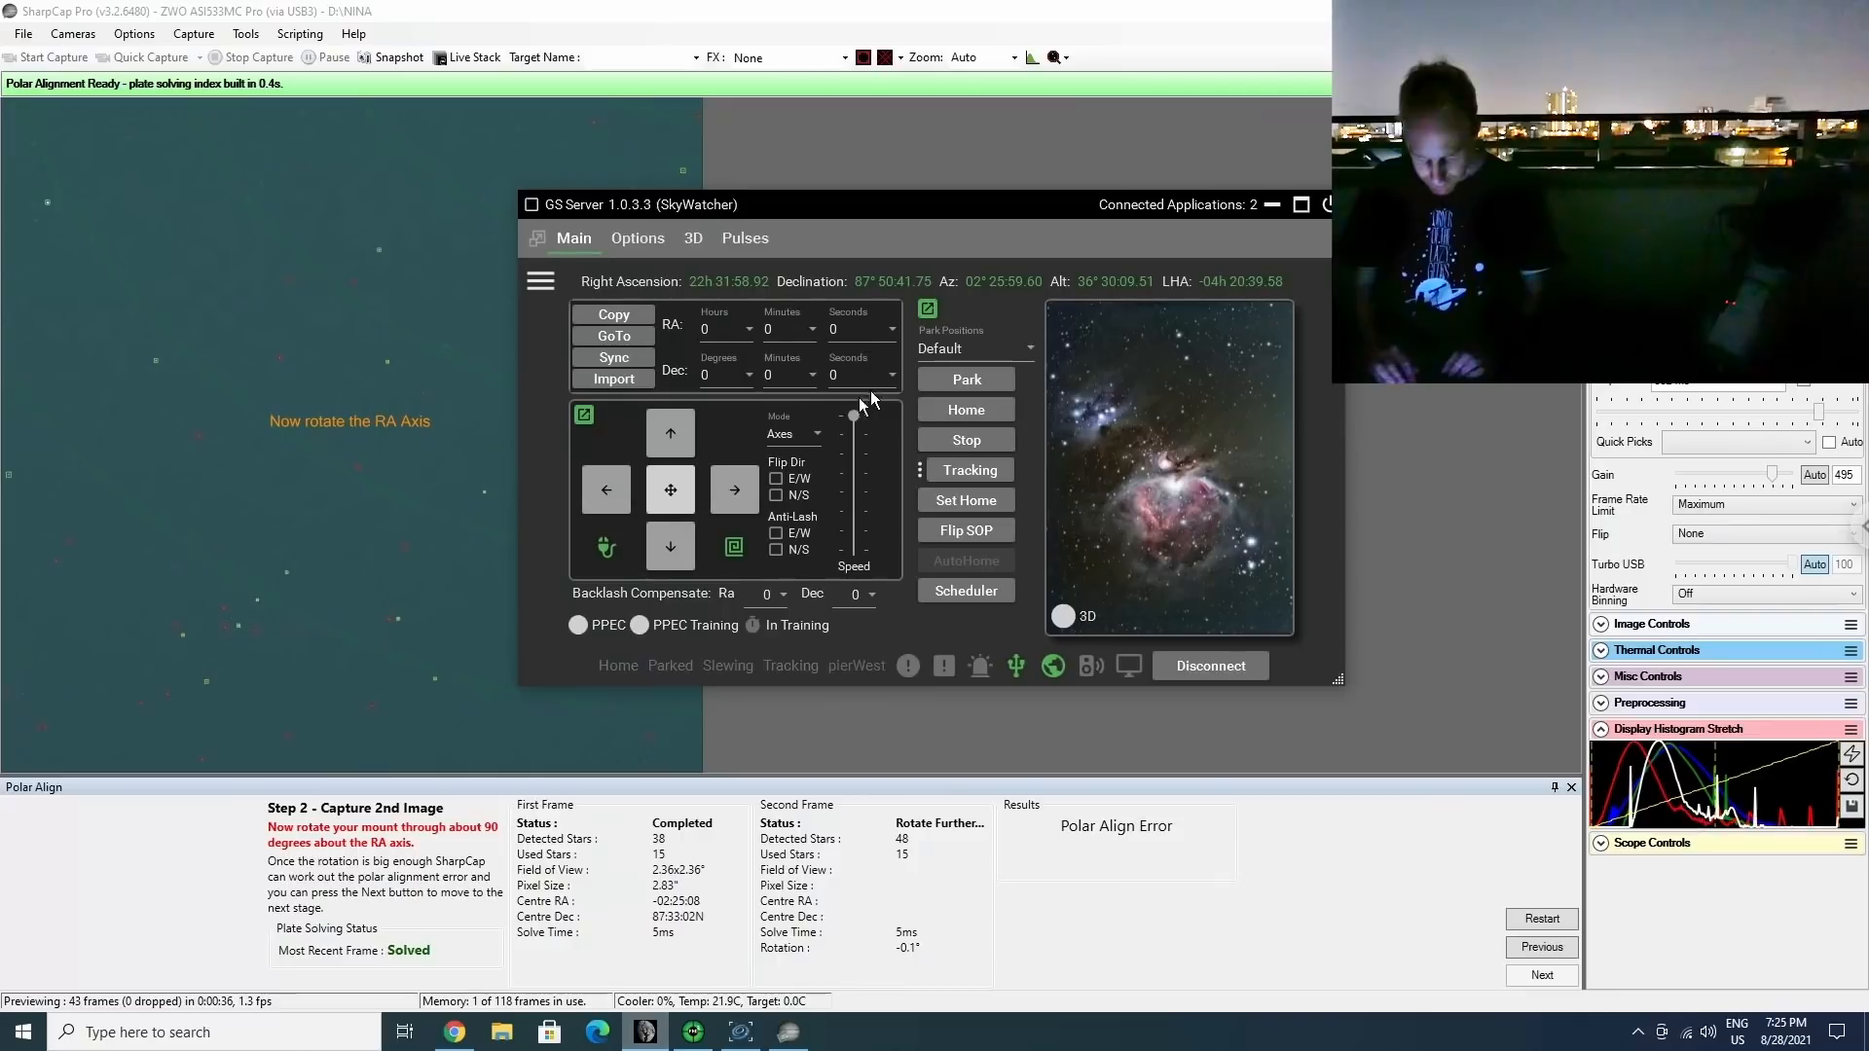
{"action": "left_click", "coordinate": [605, 490]}
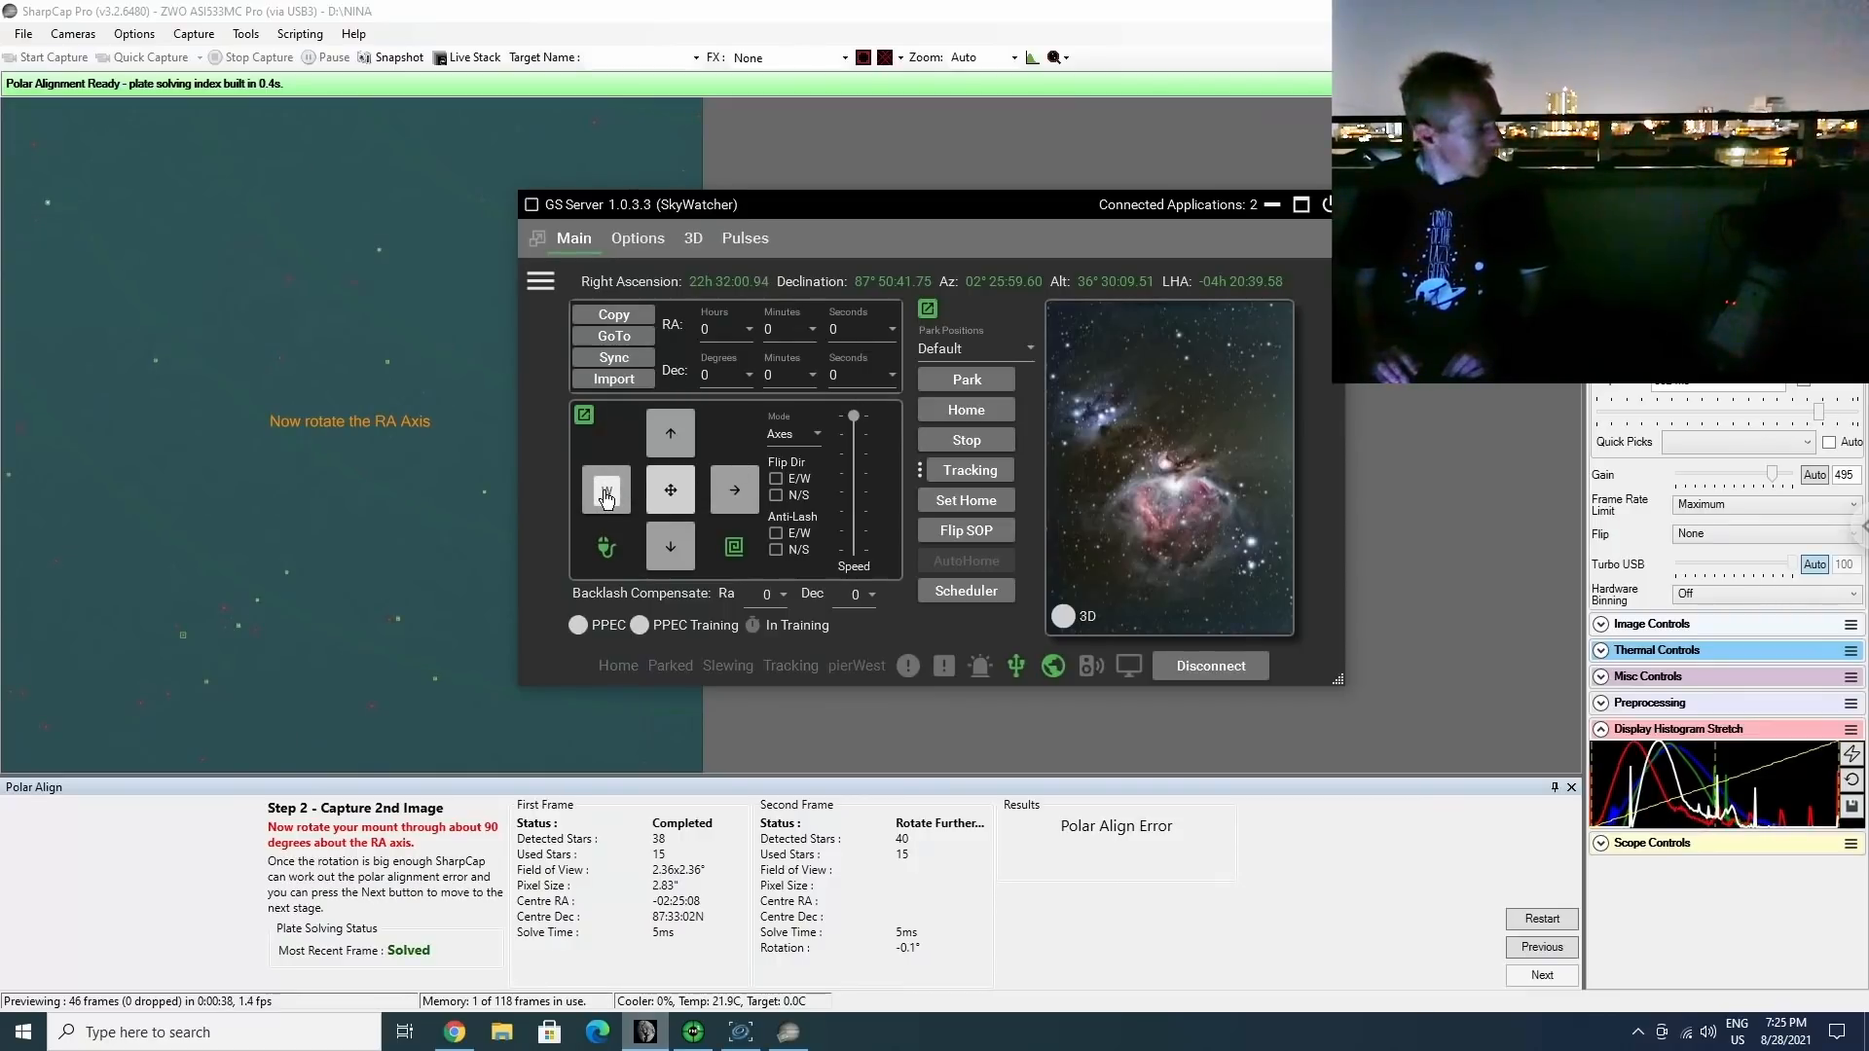
Slew the mount about 90° in RA from GS Server so SharpCap measures roughly 6′ polar error.
{"action": "left_click", "coordinate": [605, 489]}
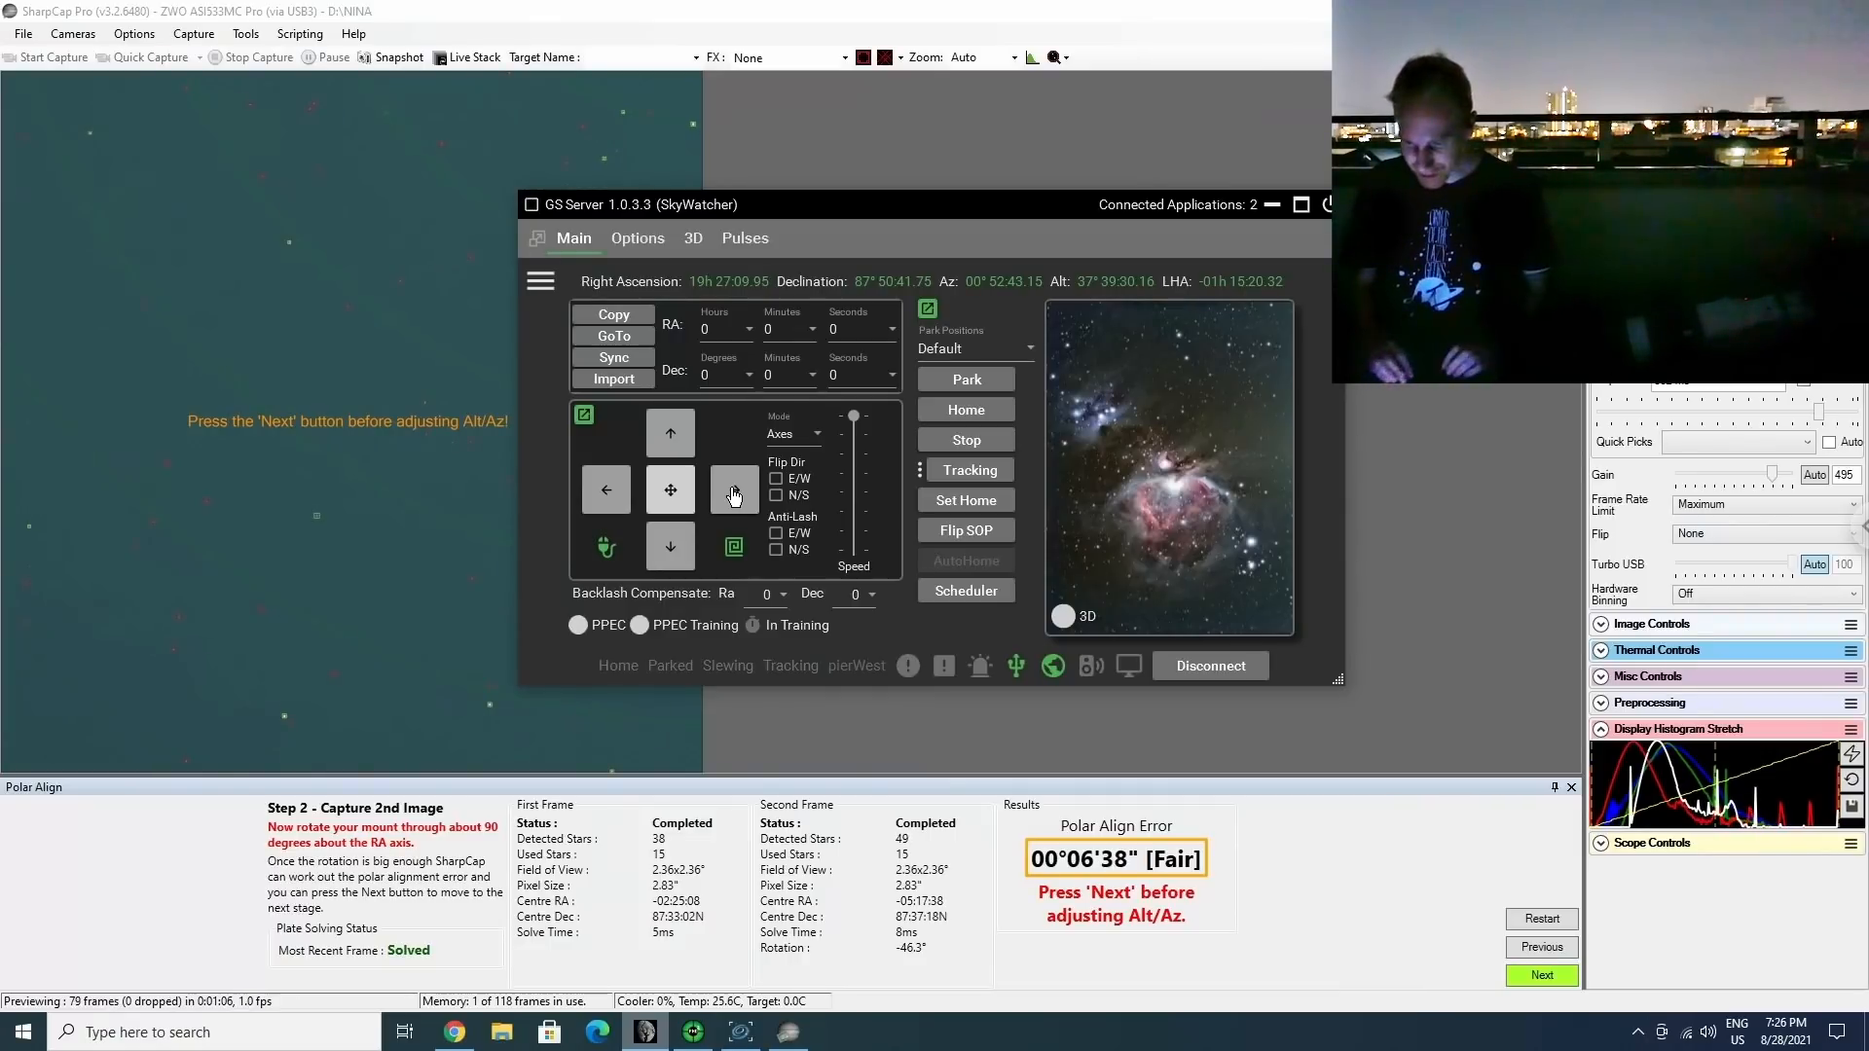
{"action": "left_click", "coordinate": [1542, 974]}
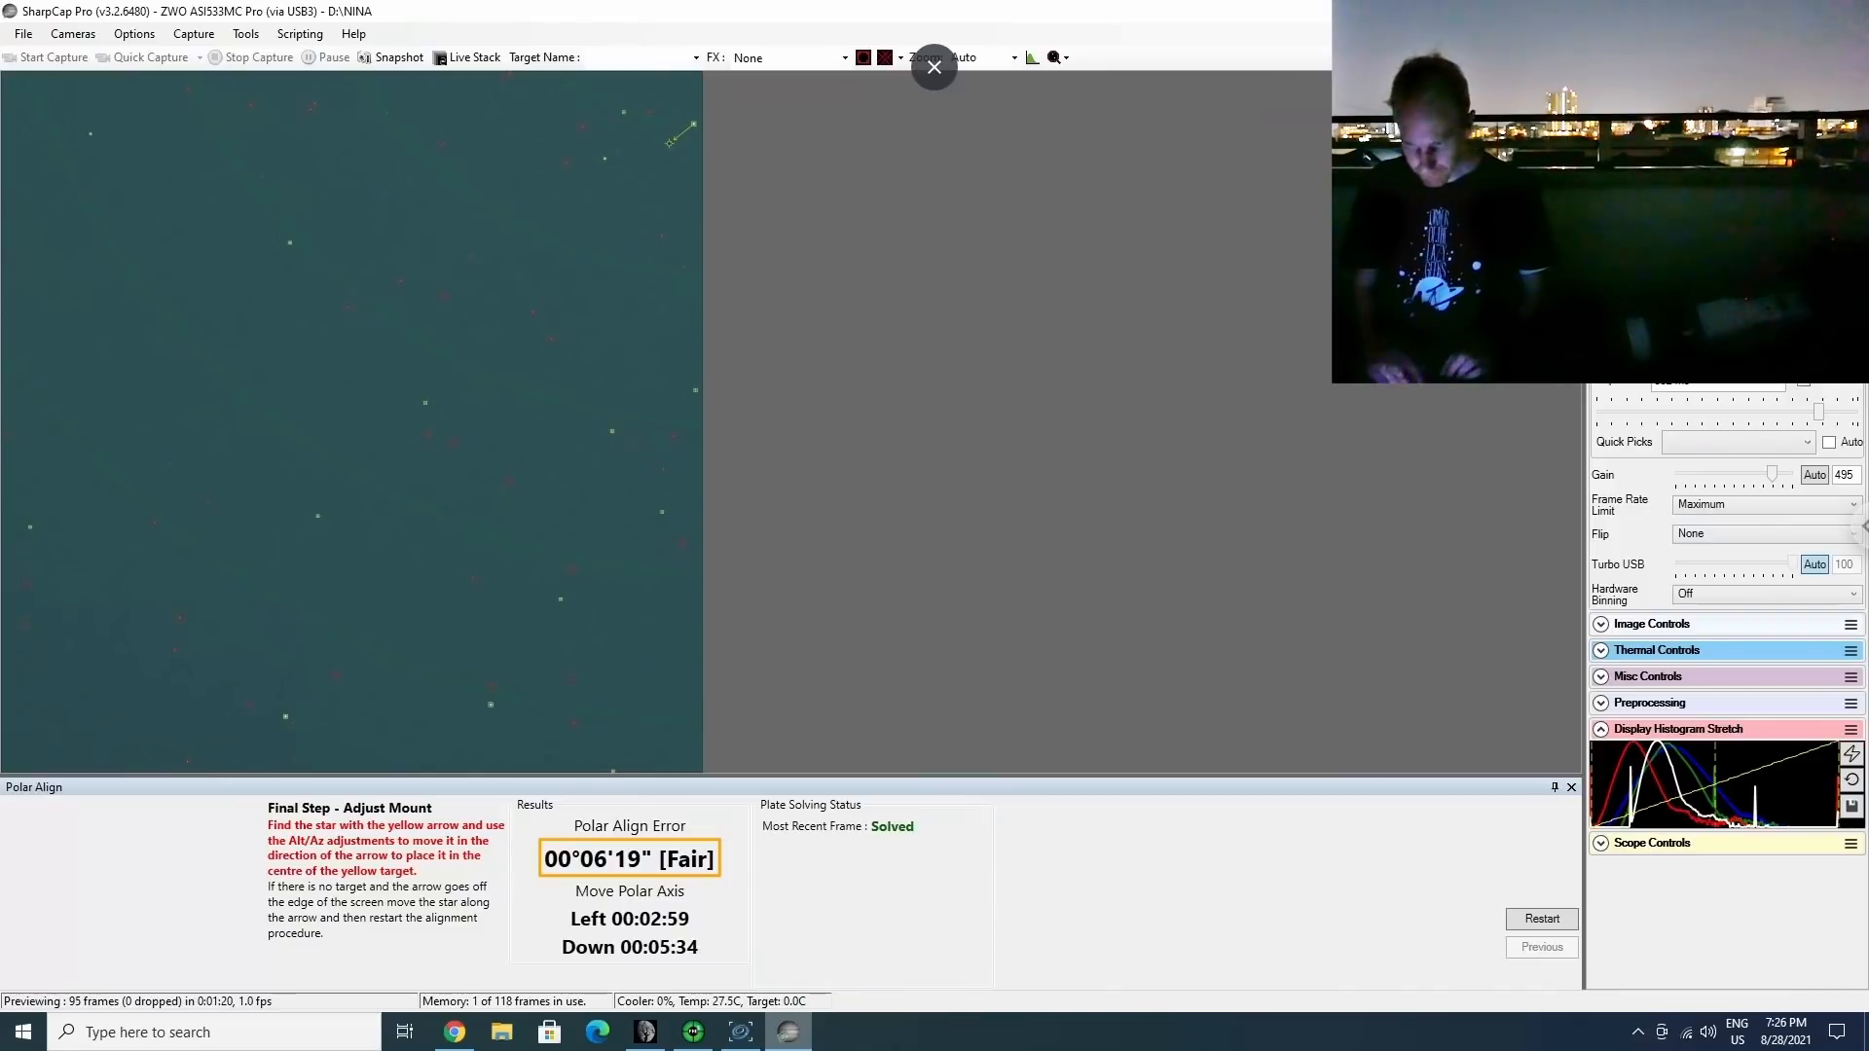
Close the camera in SharpCap to release it for N.I.N.A.
{"action": "left_click", "coordinate": [71, 32]}
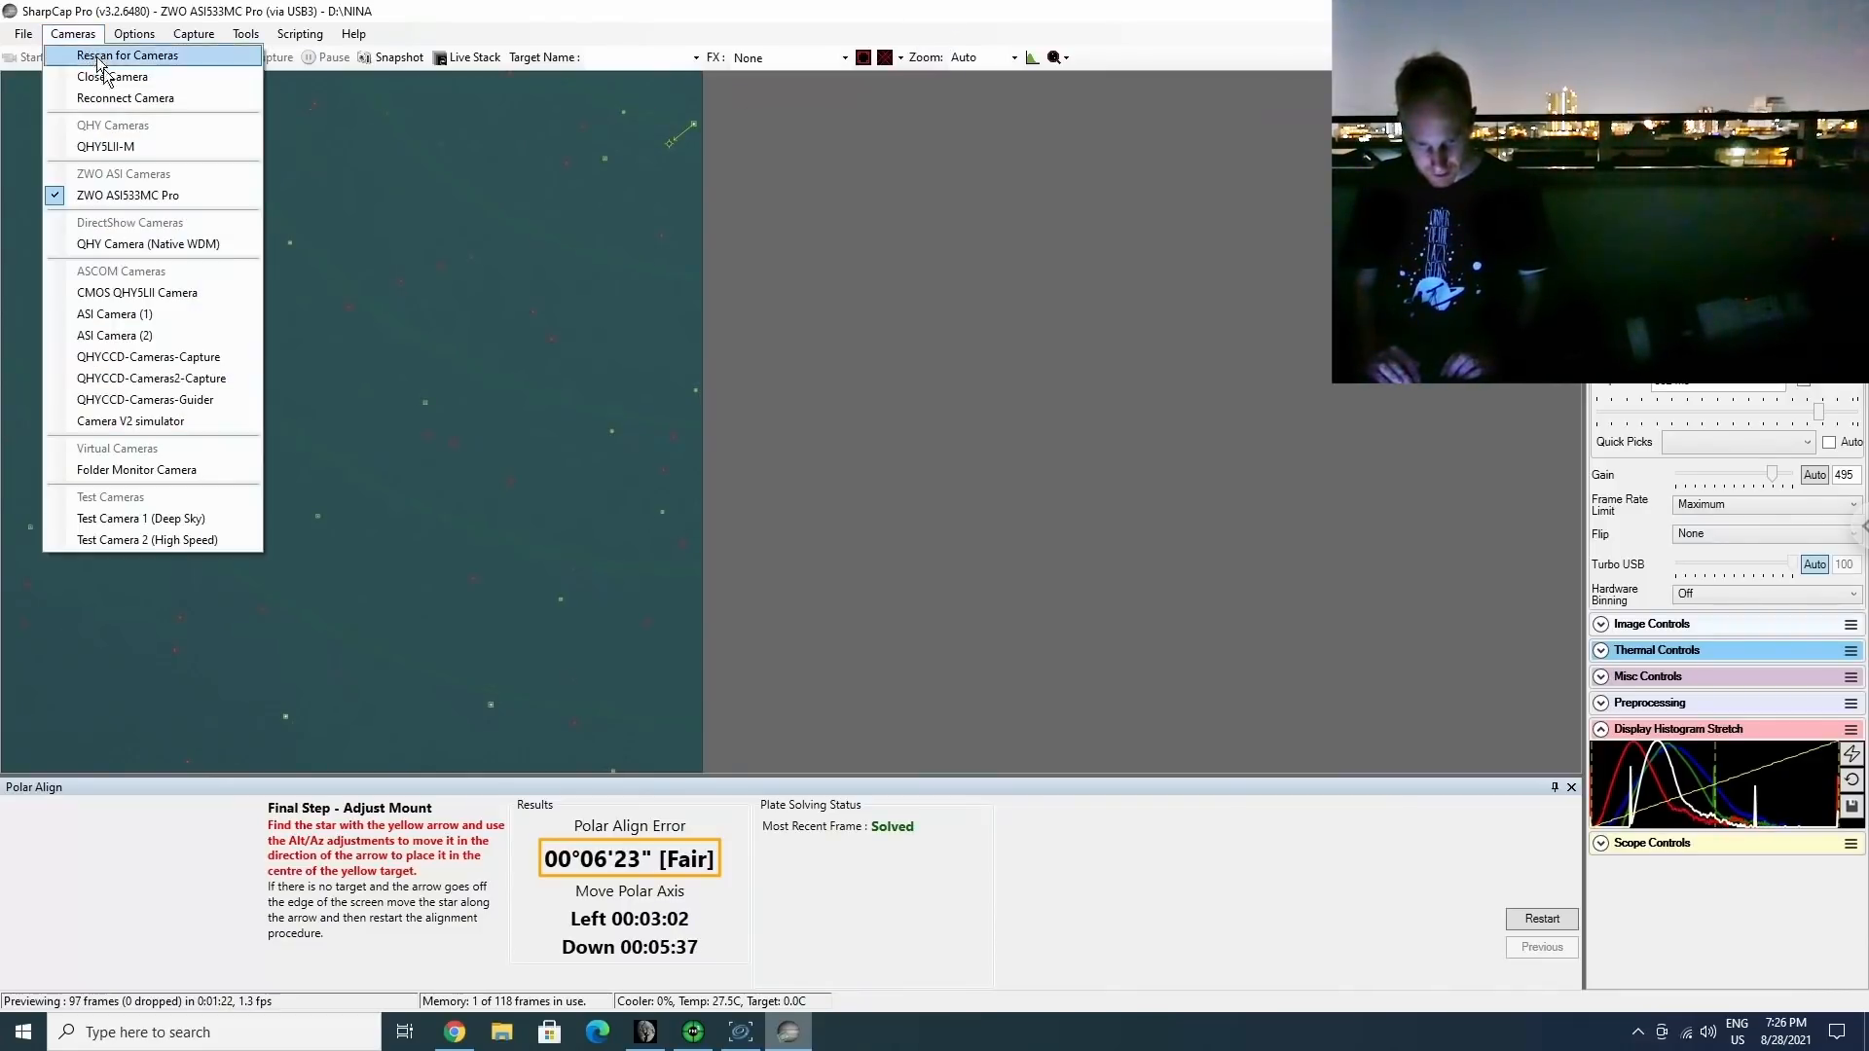
{"action": "left_click", "coordinate": [739, 1032]}
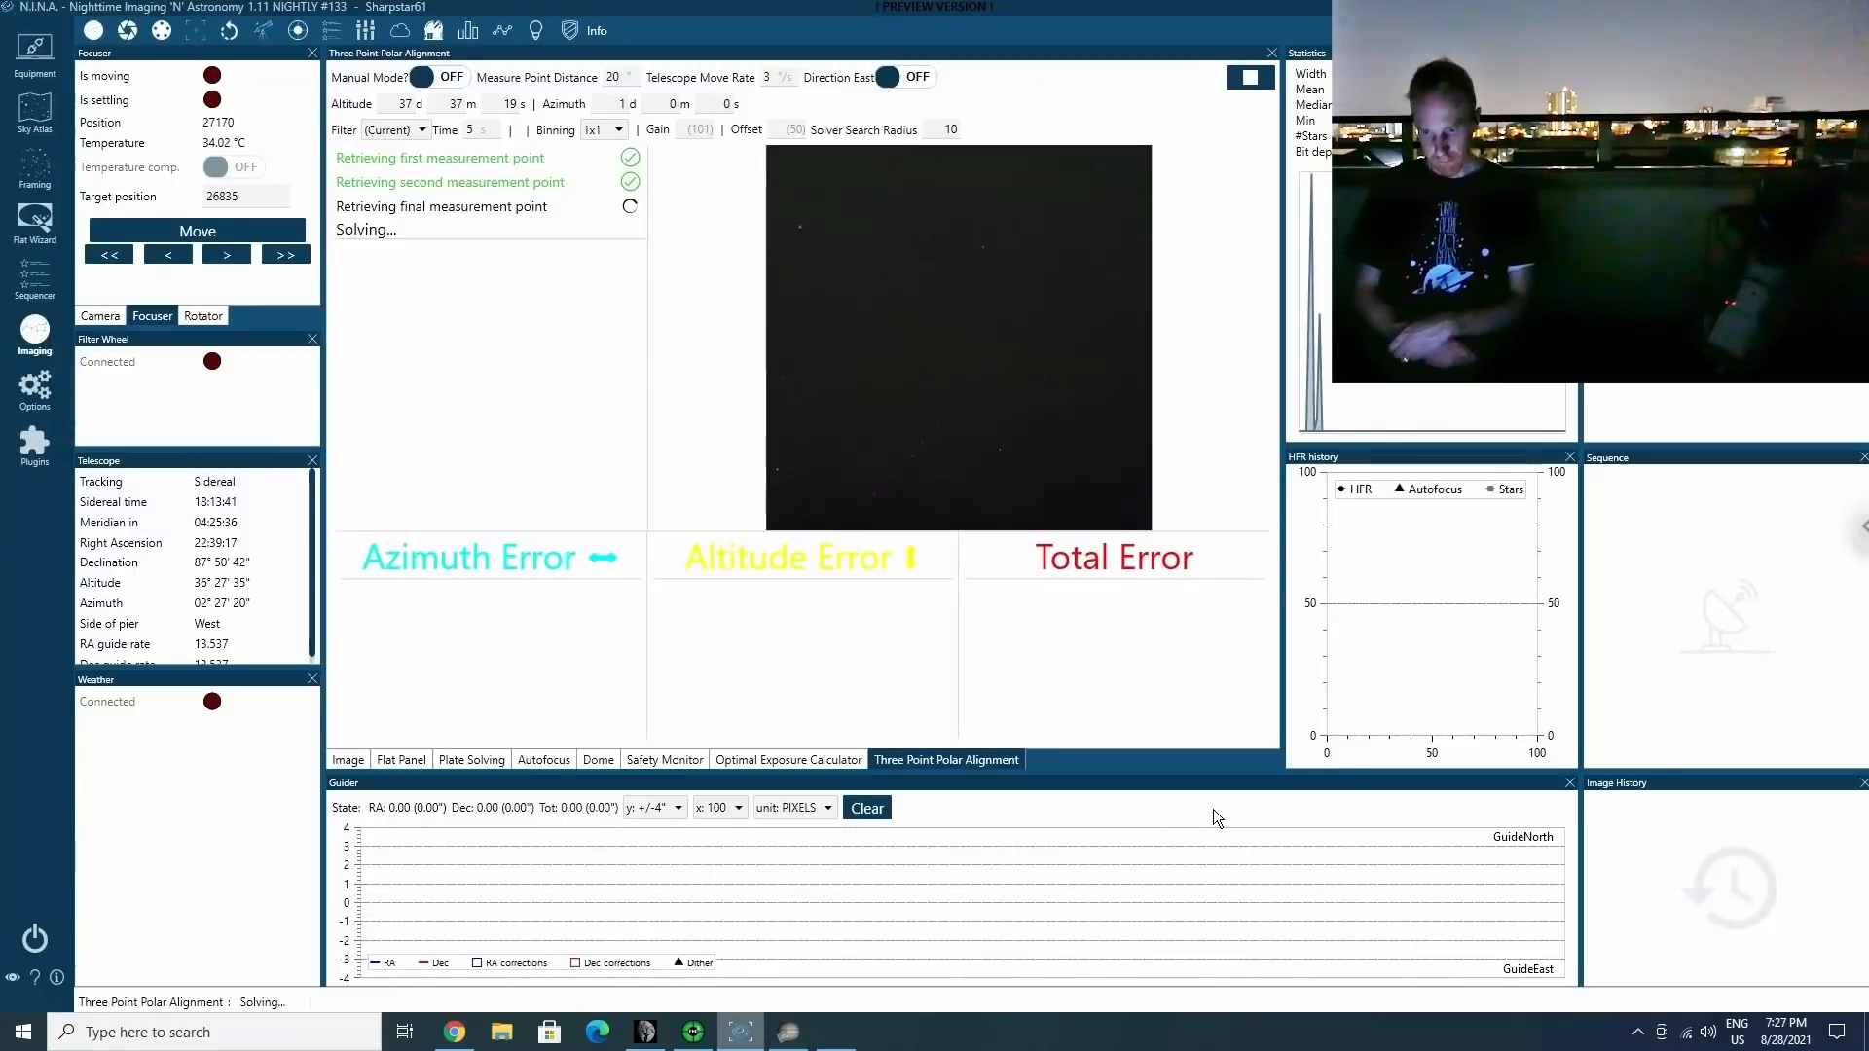